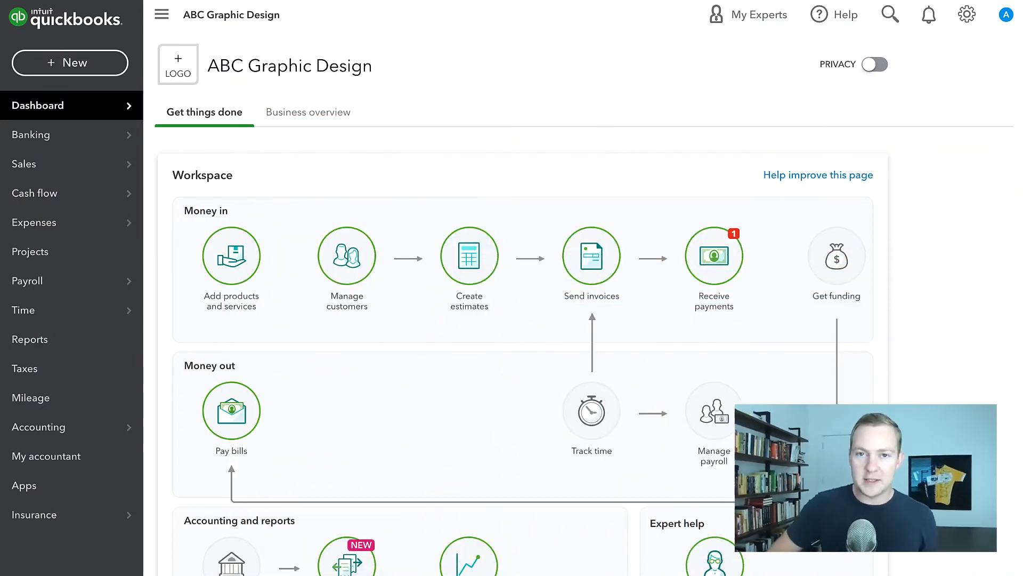
mouse_move(473, 155)
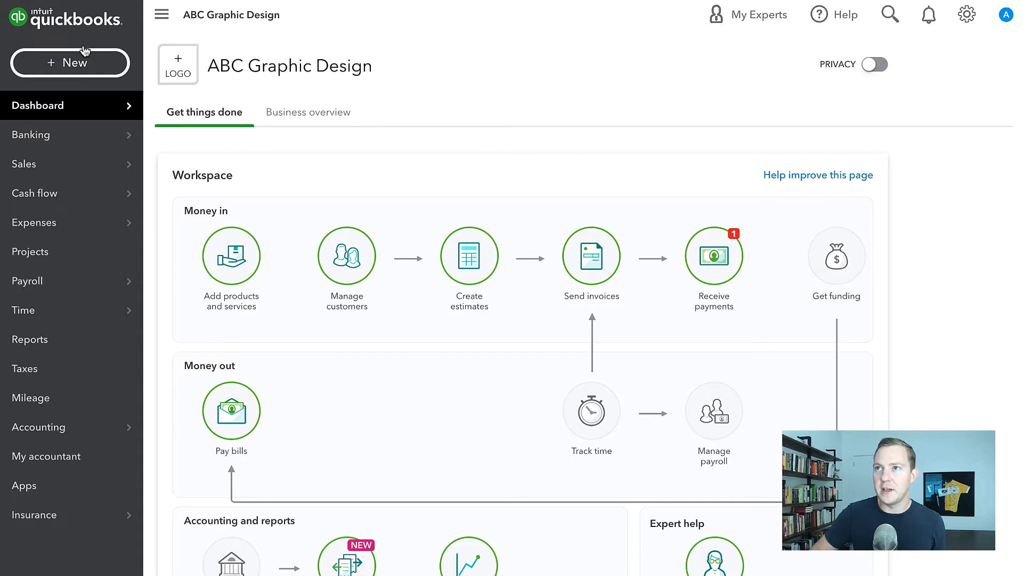
mouse_move(313, 328)
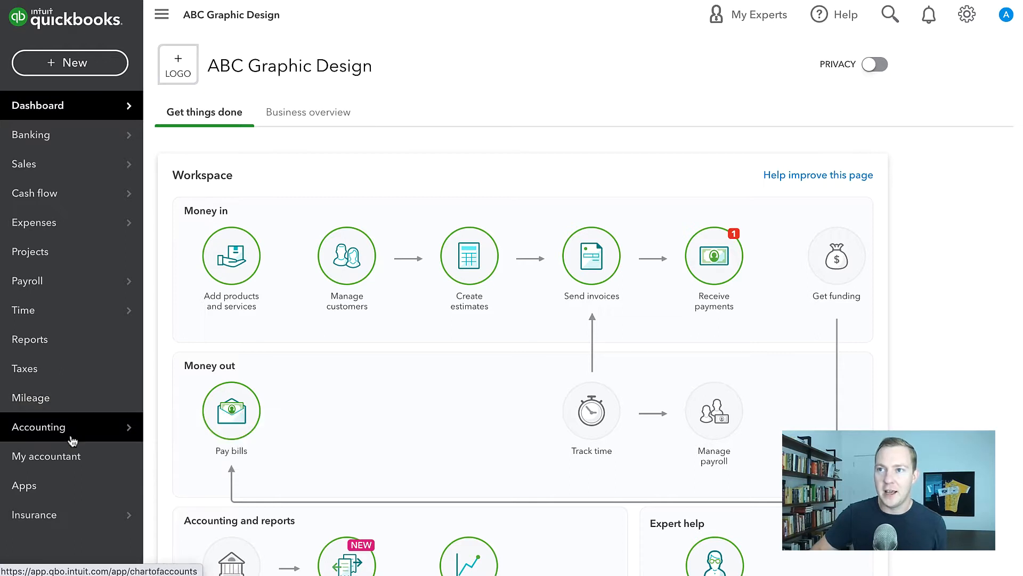
Open ABC Graphic Design's Balance Sheet report from the Reports favorites
left_click(29, 339)
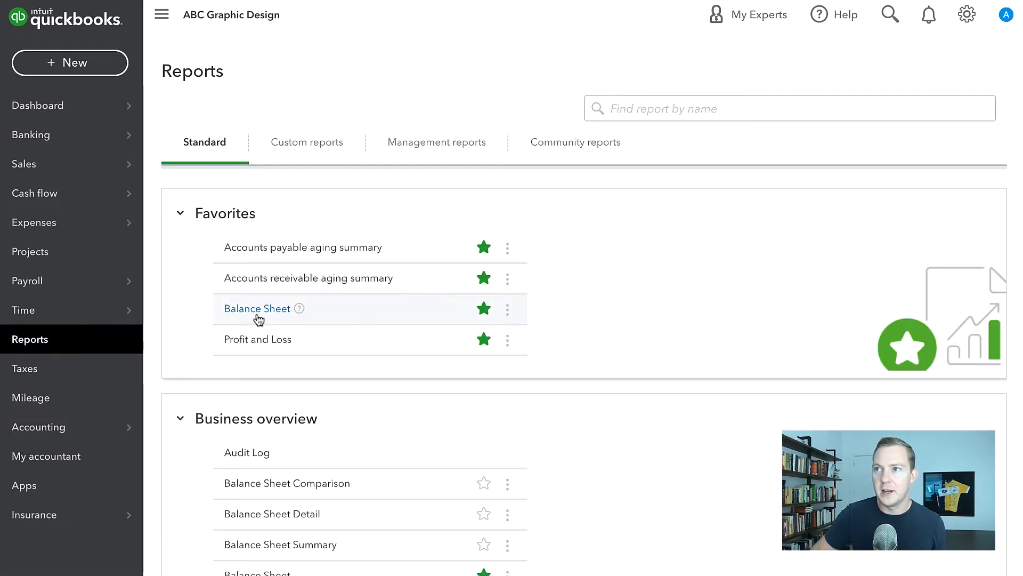
left_click(257, 308)
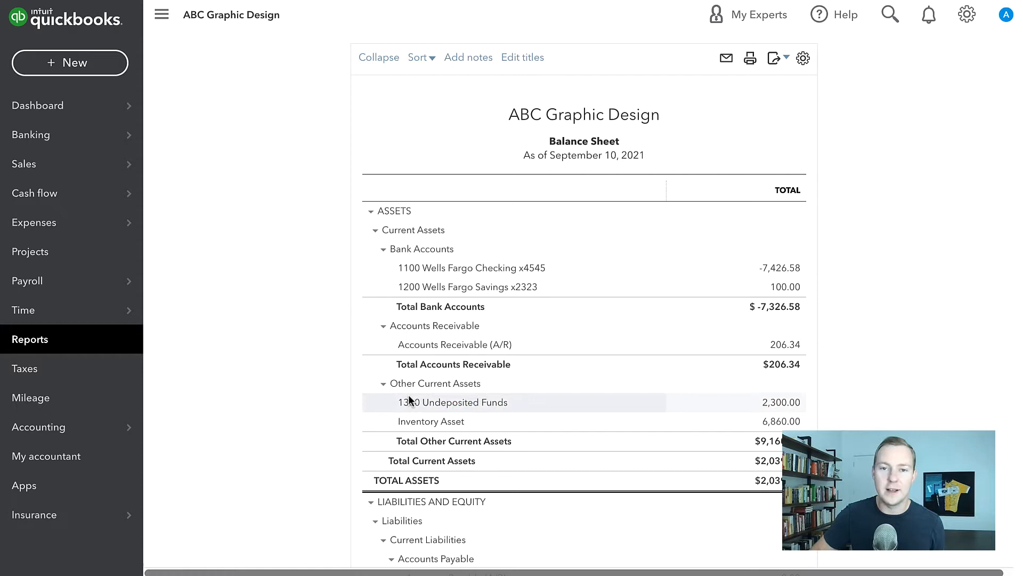
double_click(406, 401)
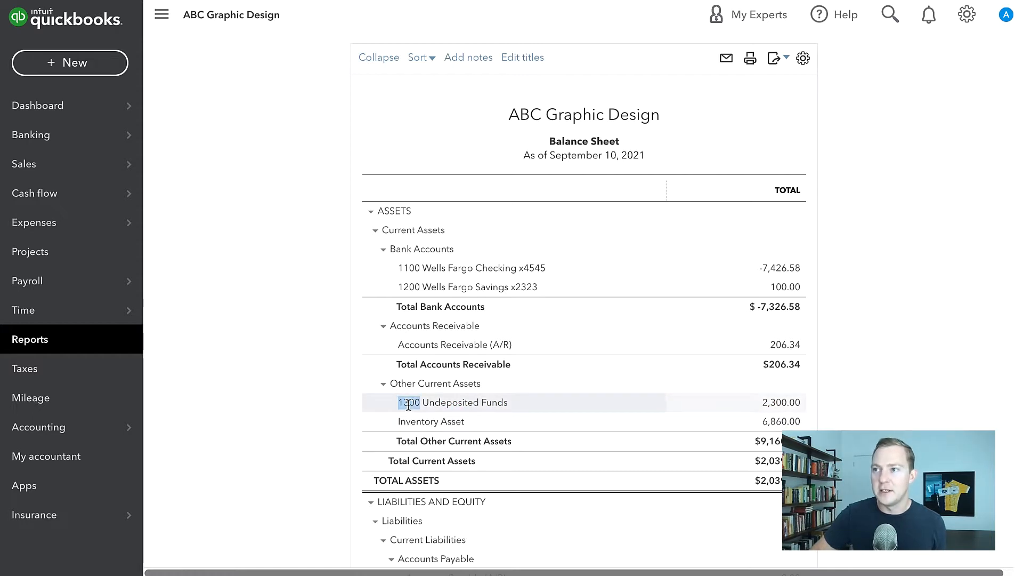
double_click(451, 402)
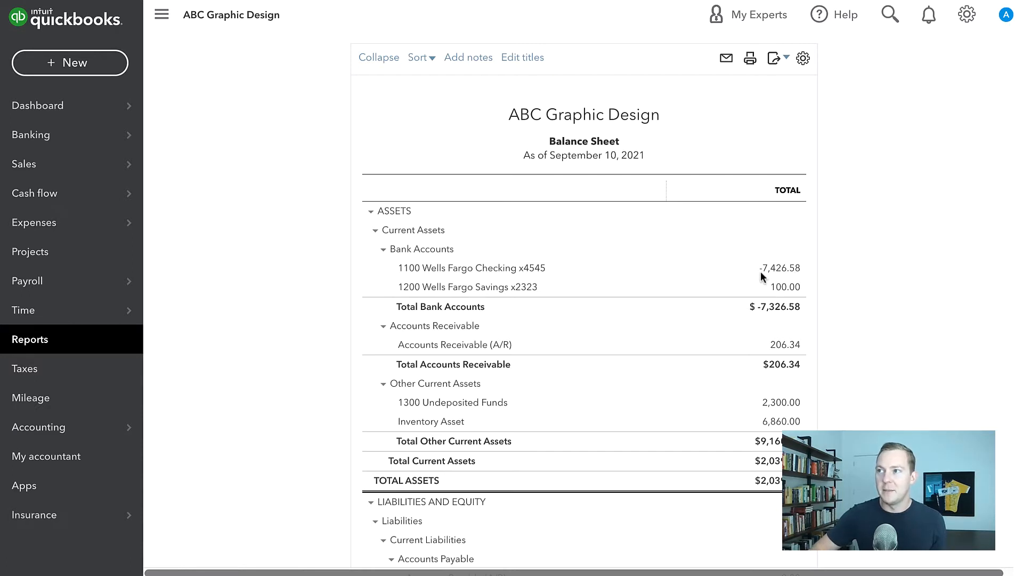
mouse_move(692, 302)
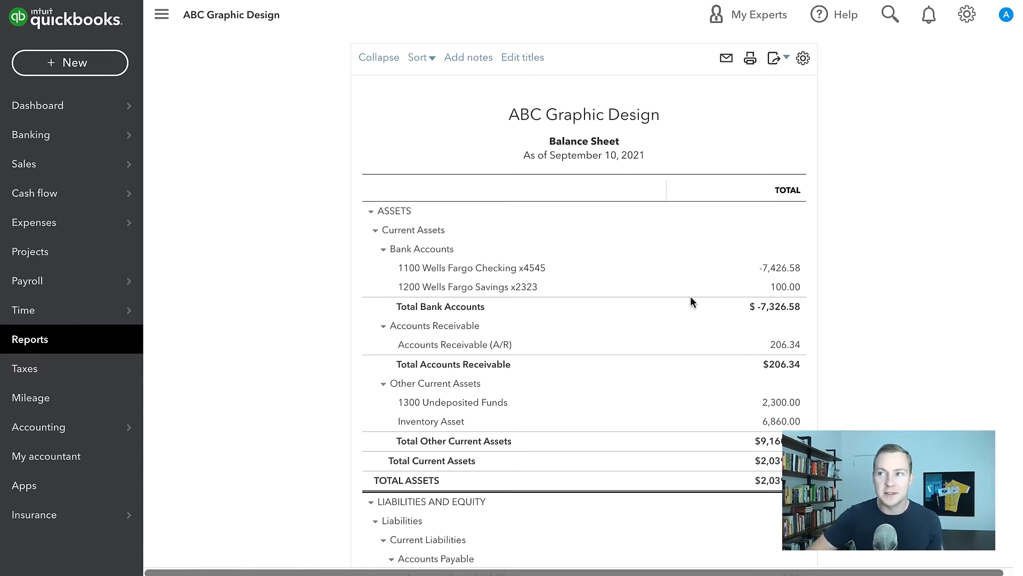
mouse_move(755, 274)
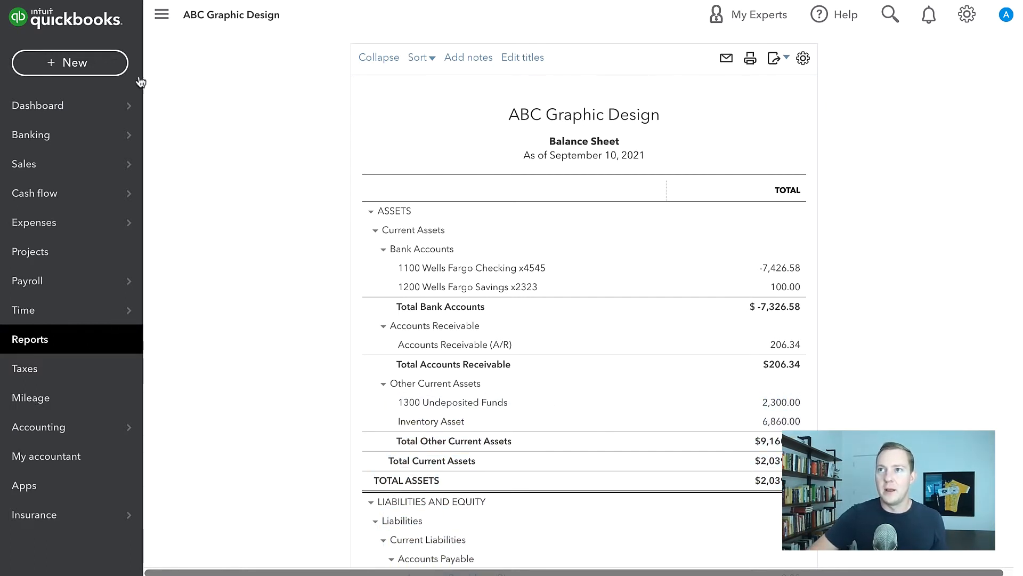
Start a new Wells Fargo Checking bank deposit listing the two undeposited payments
left_click(69, 63)
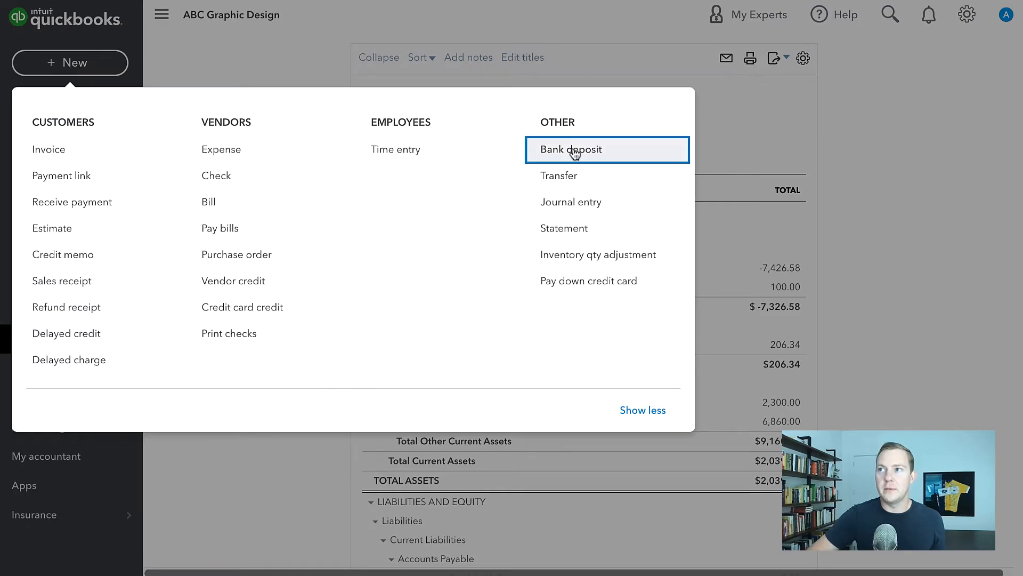
left_click(571, 149)
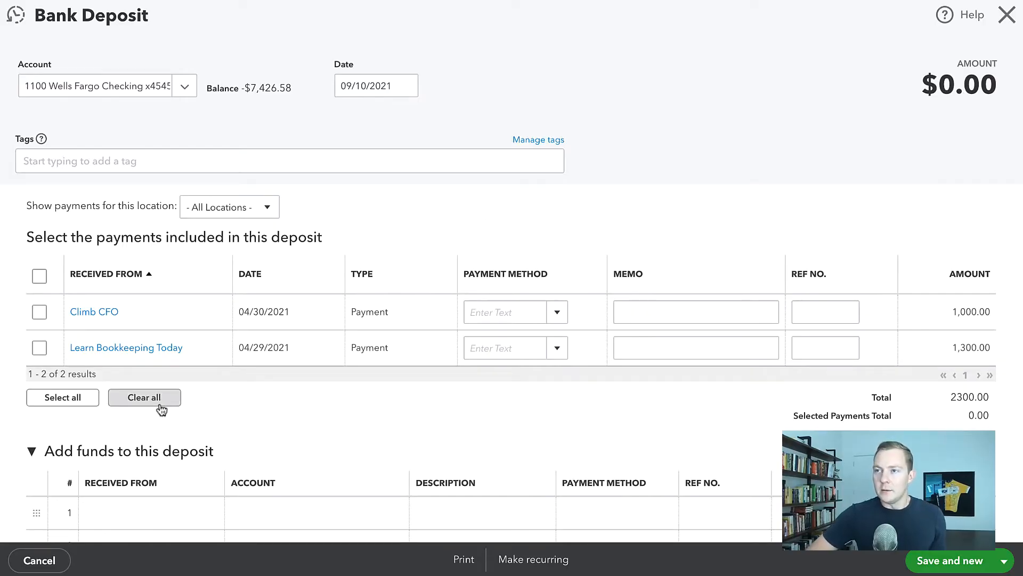
mouse_move(126, 346)
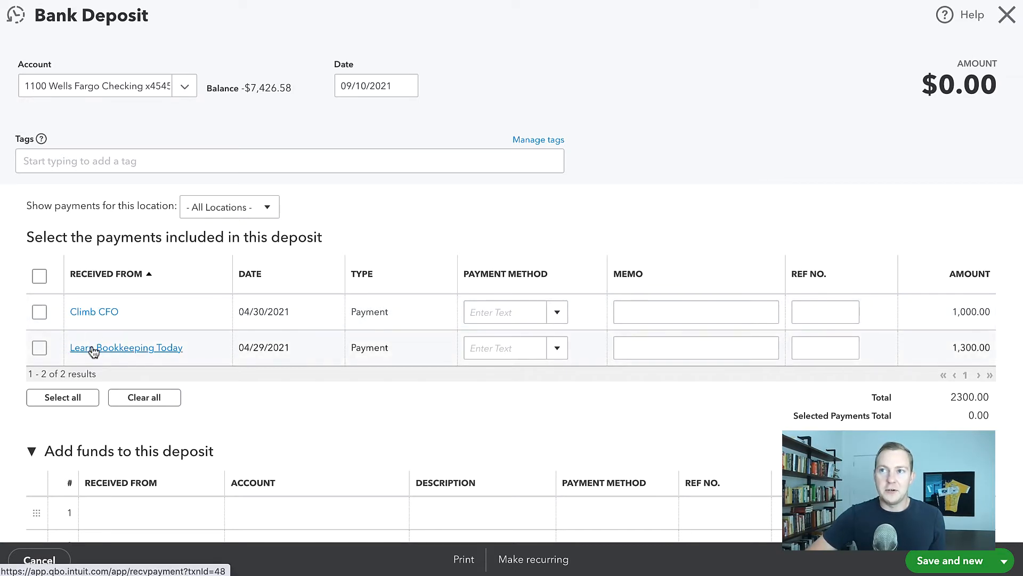
mouse_move(125, 287)
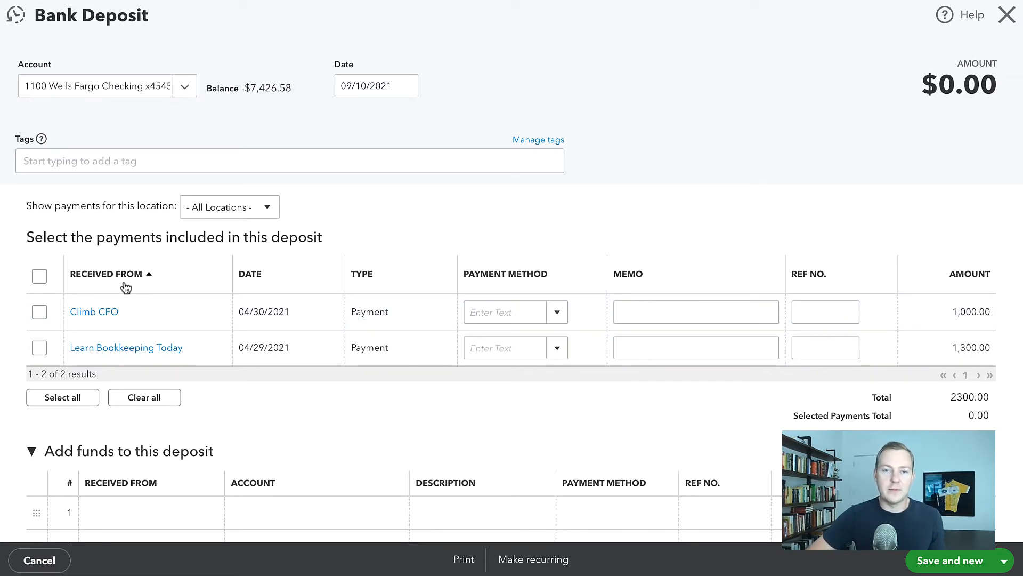
mouse_move(975, 325)
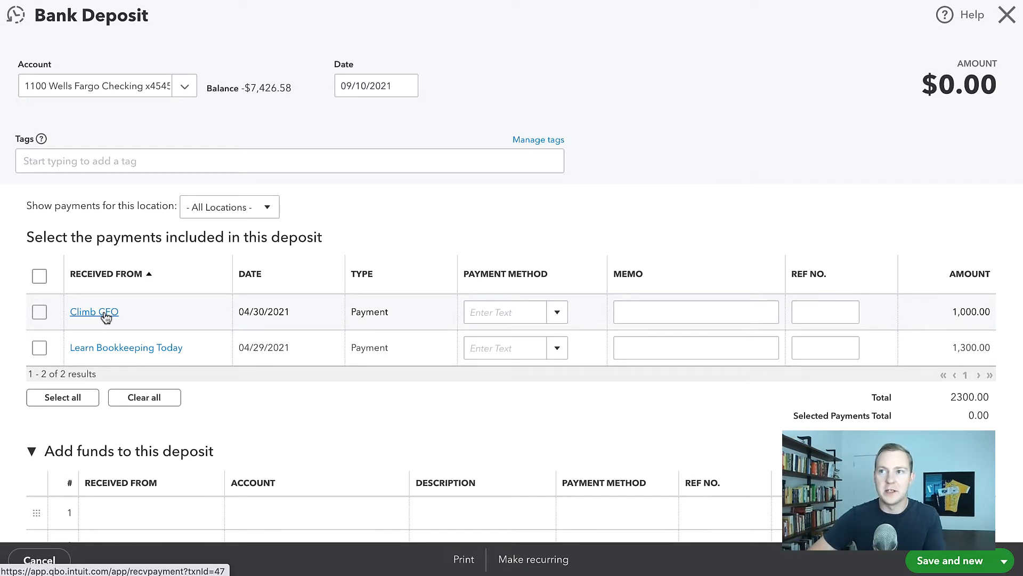
Open the $1,000 Climb CFO payment record for Invoice #1006
left_click(94, 311)
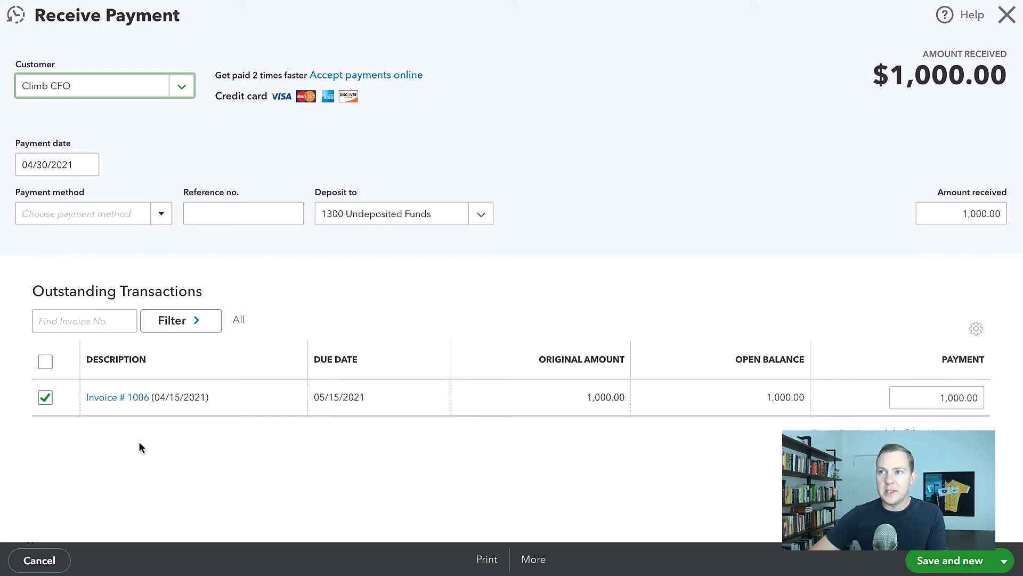
mouse_move(117, 396)
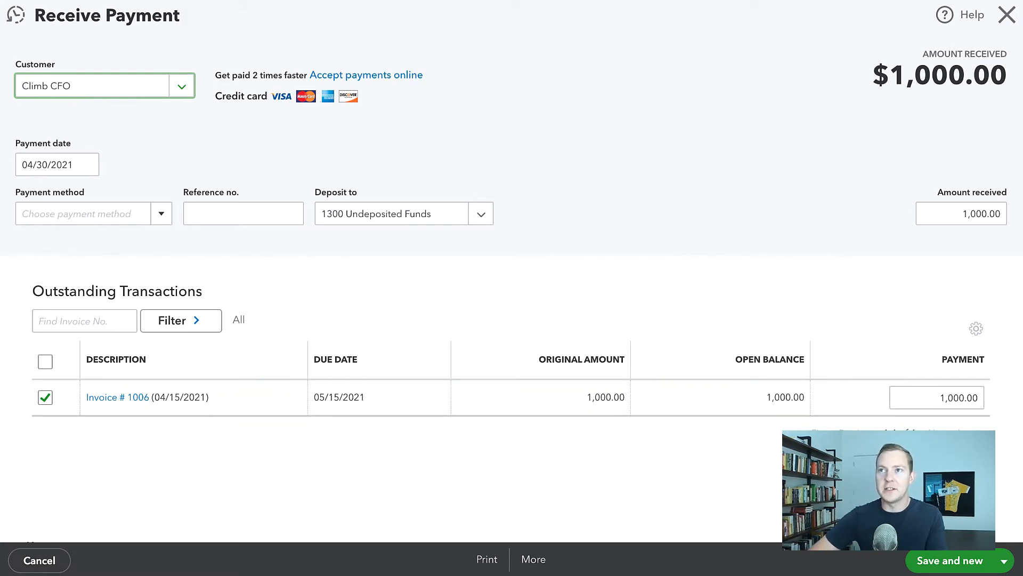
mouse_move(201, 240)
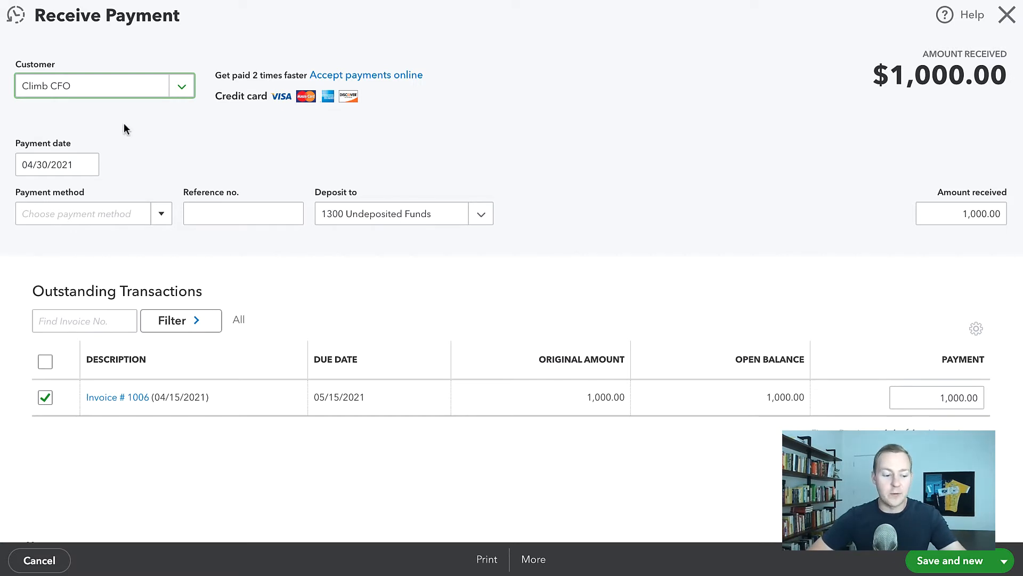
mouse_move(410, 115)
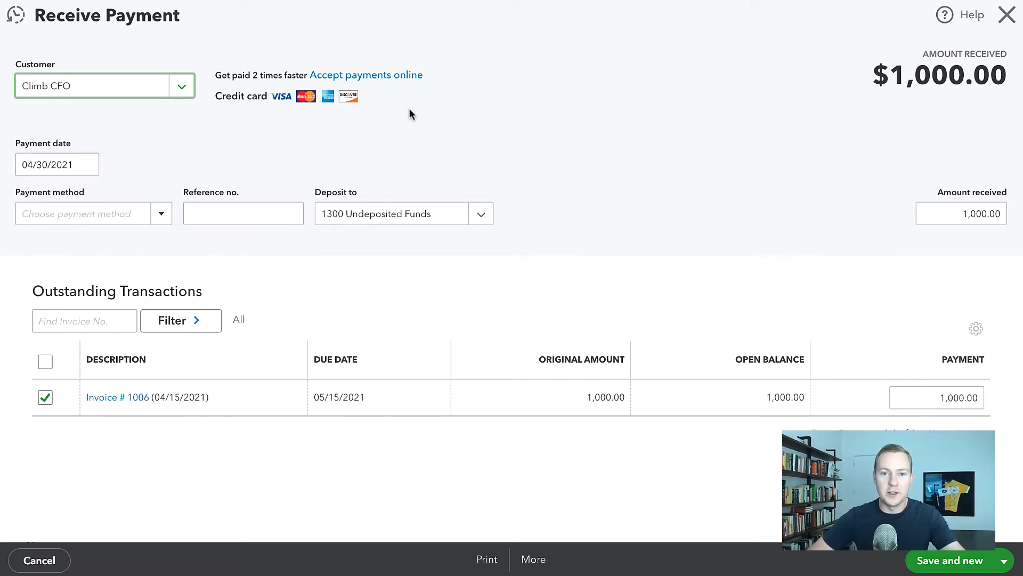
mouse_move(395, 163)
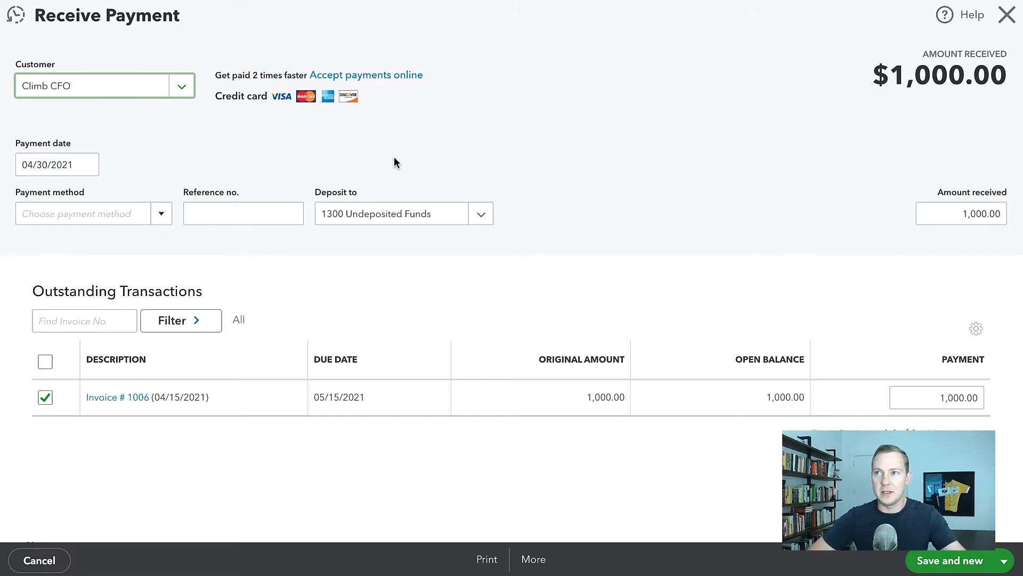
mouse_move(988, 18)
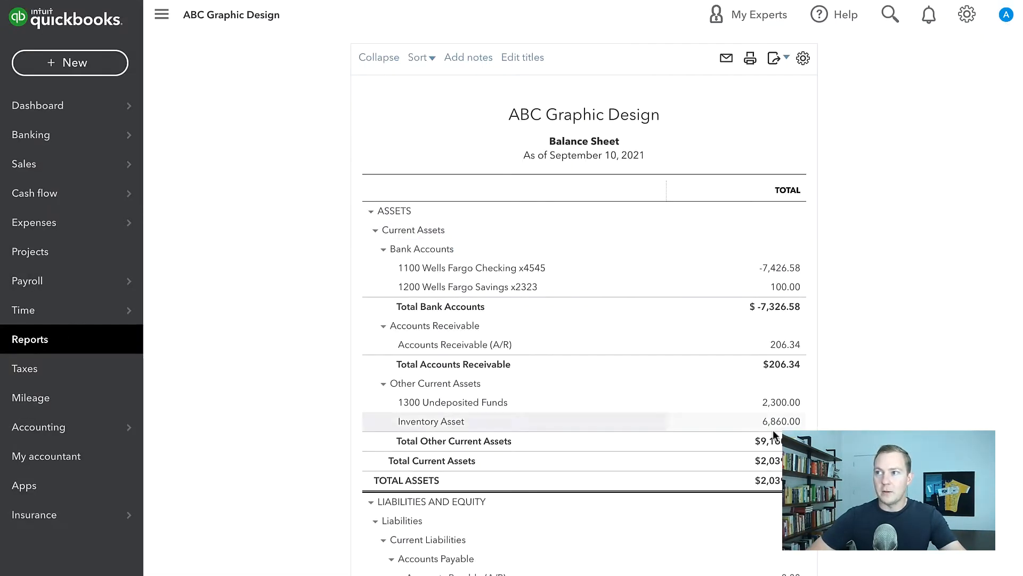
Create a bank deposit including only the Climb CFO payment, then save and close
left_click(69, 63)
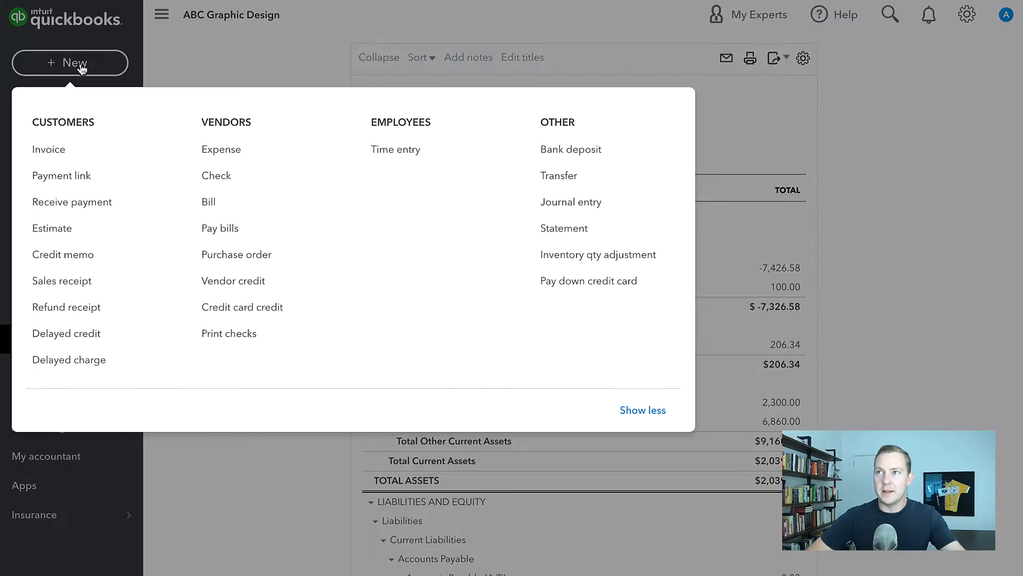
left_click(570, 149)
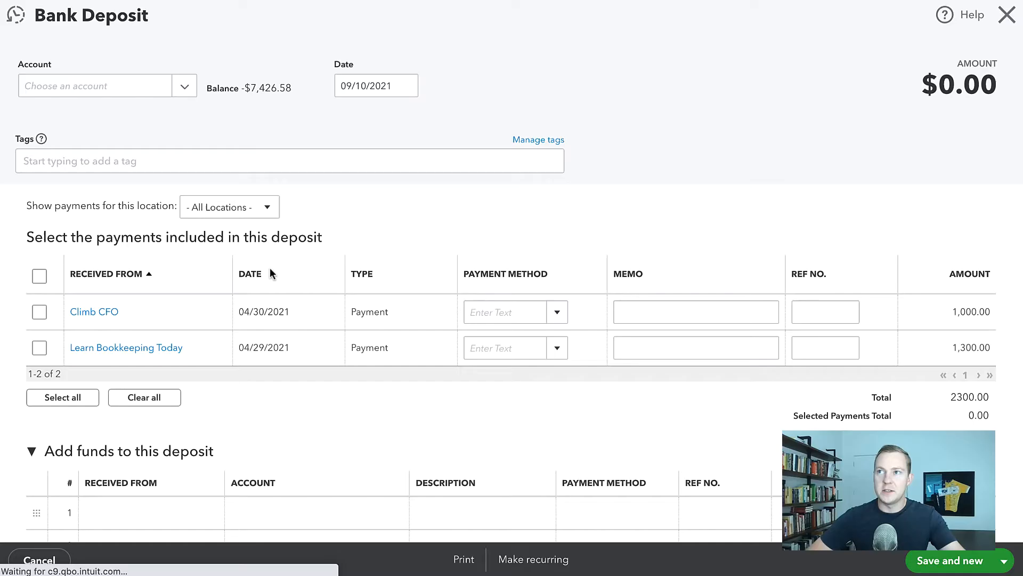
left_click(39, 312)
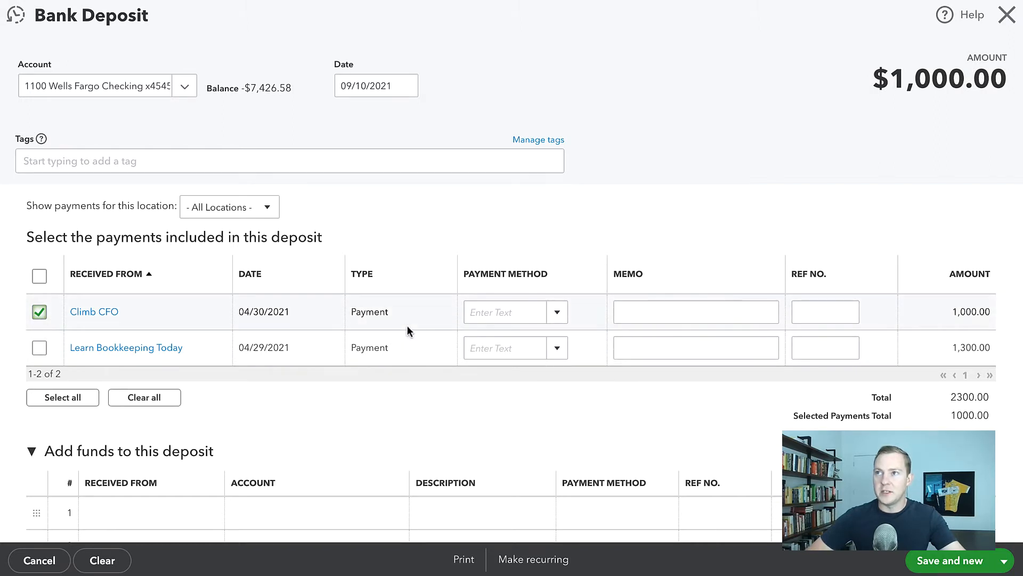
mouse_move(398, 140)
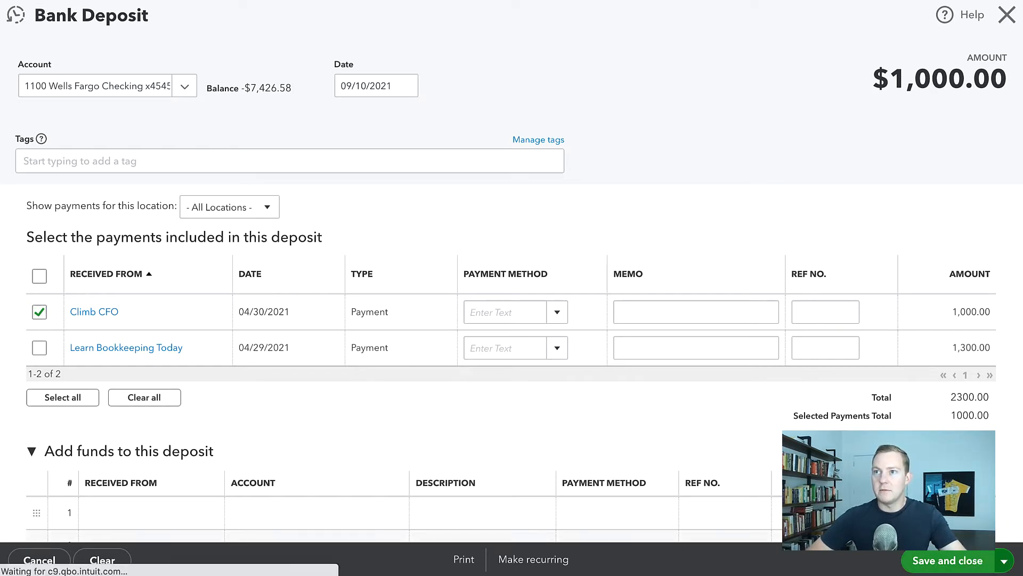
left_click(947, 560)
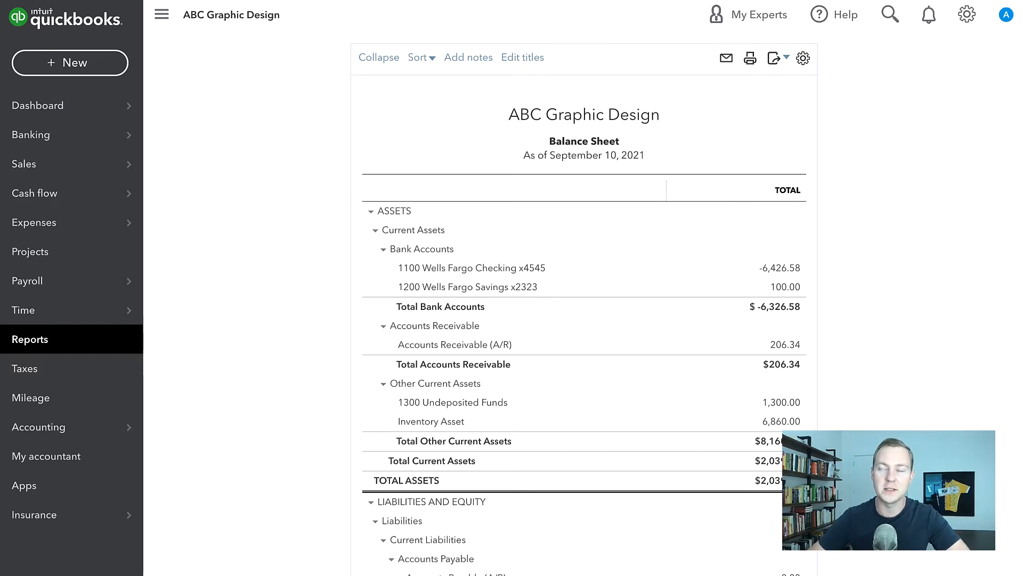
Find the $1,000 Climb CFO deposit in recent transactions via Search and delete it
left_click(889, 15)
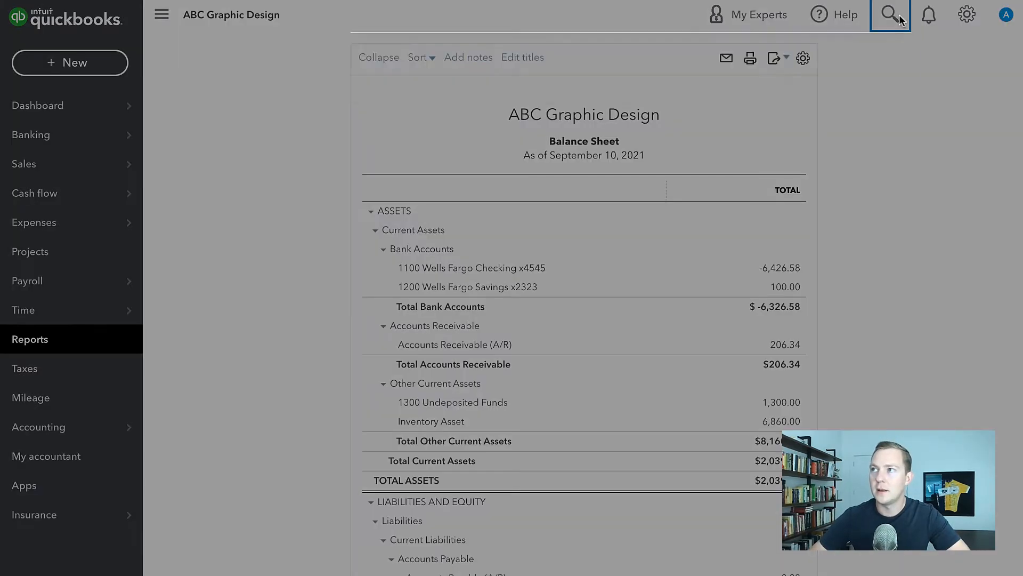
left_click(890, 14)
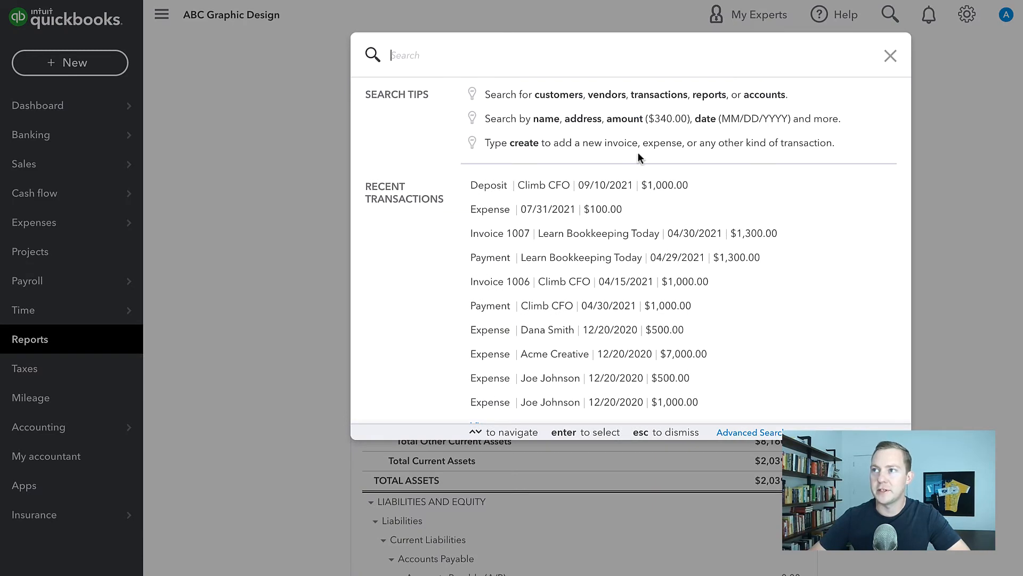
mouse_move(889, 18)
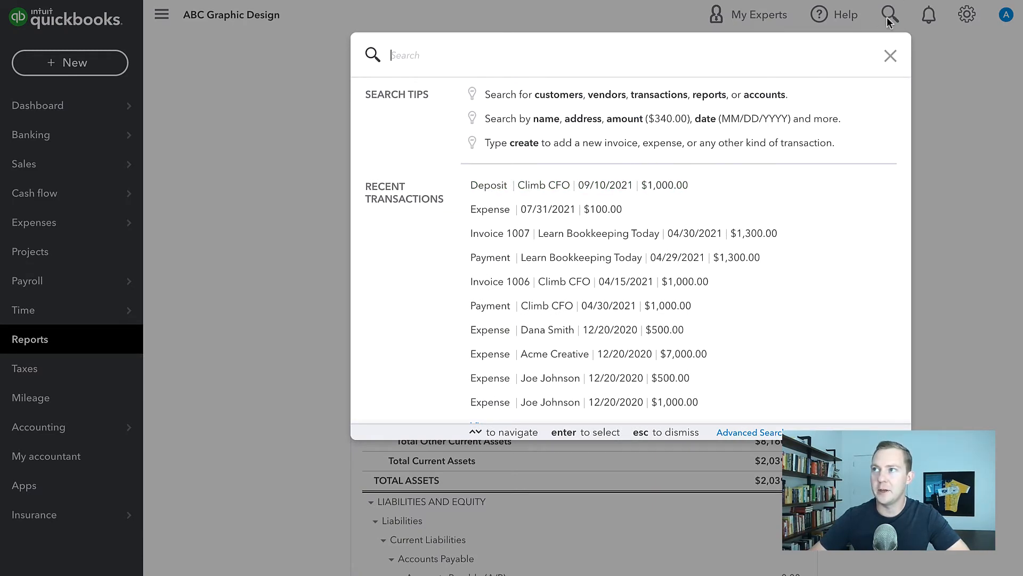
mouse_move(535, 248)
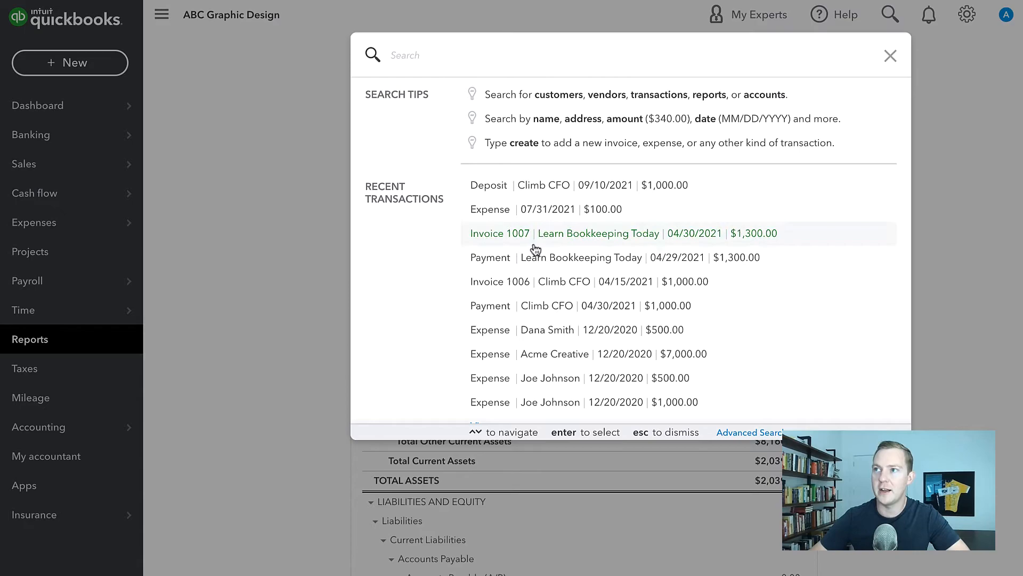
left_click(488, 185)
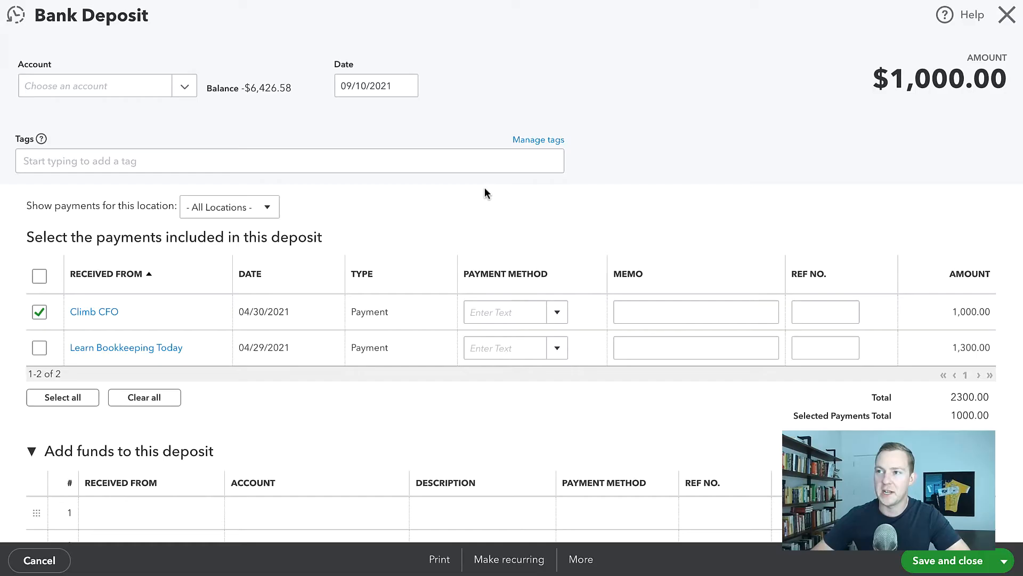
left_click(581, 559)
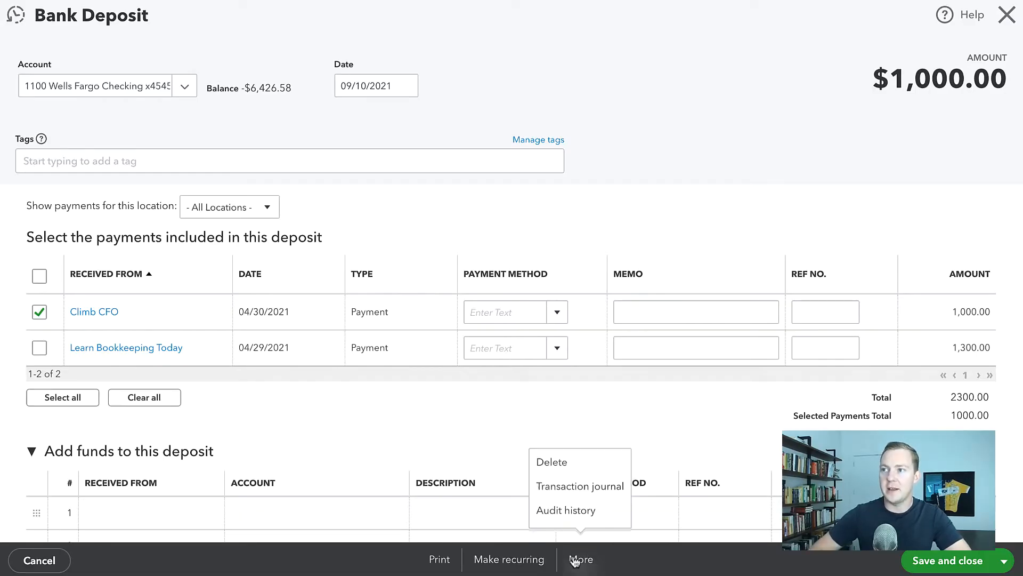
left_click(551, 461)
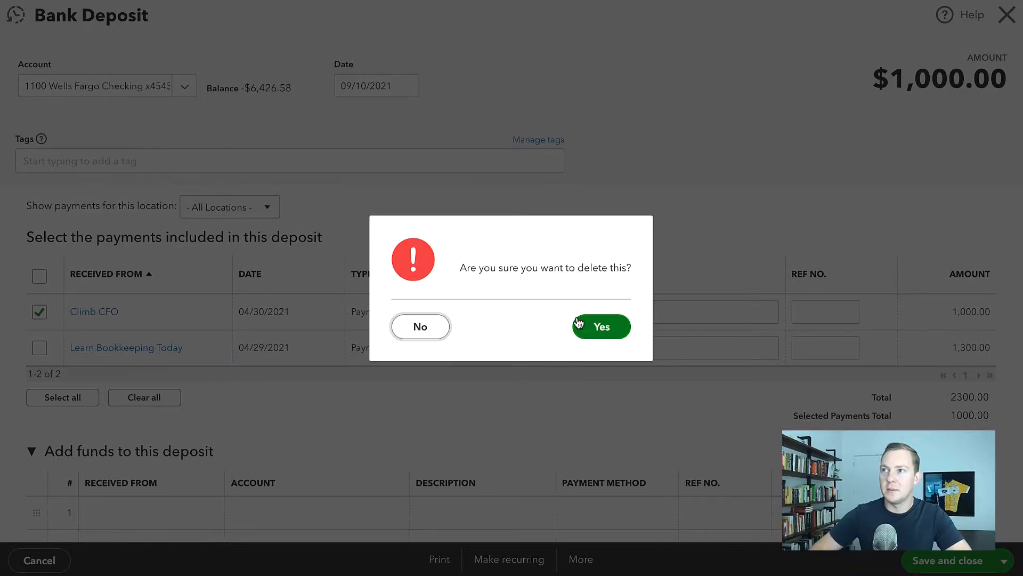
left_click(600, 326)
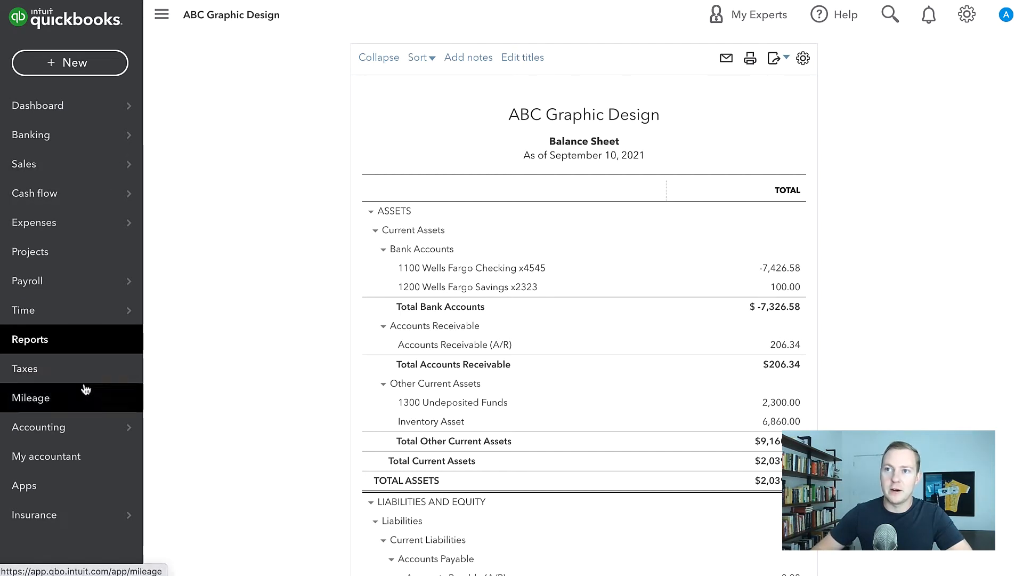
mouse_move(511, 437)
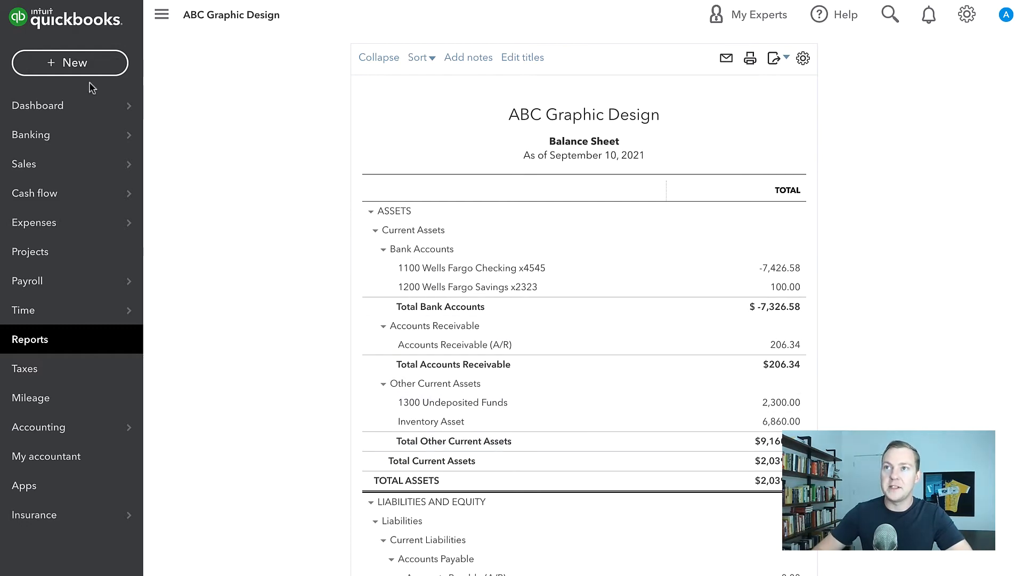
Add a $1,000 Climb CFO funds line coded to Sales on a new deposit and save
left_click(69, 63)
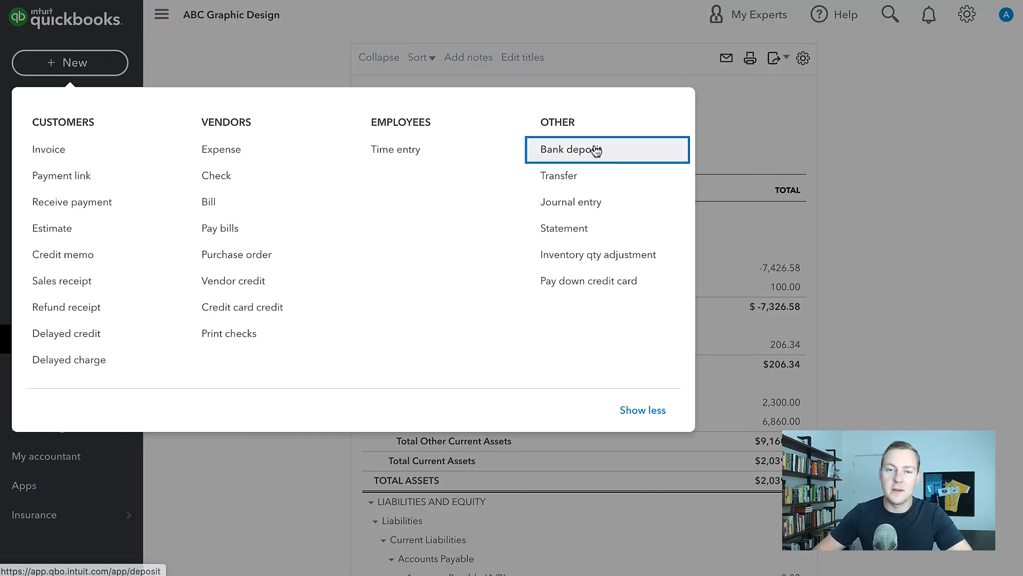
left_click(568, 149)
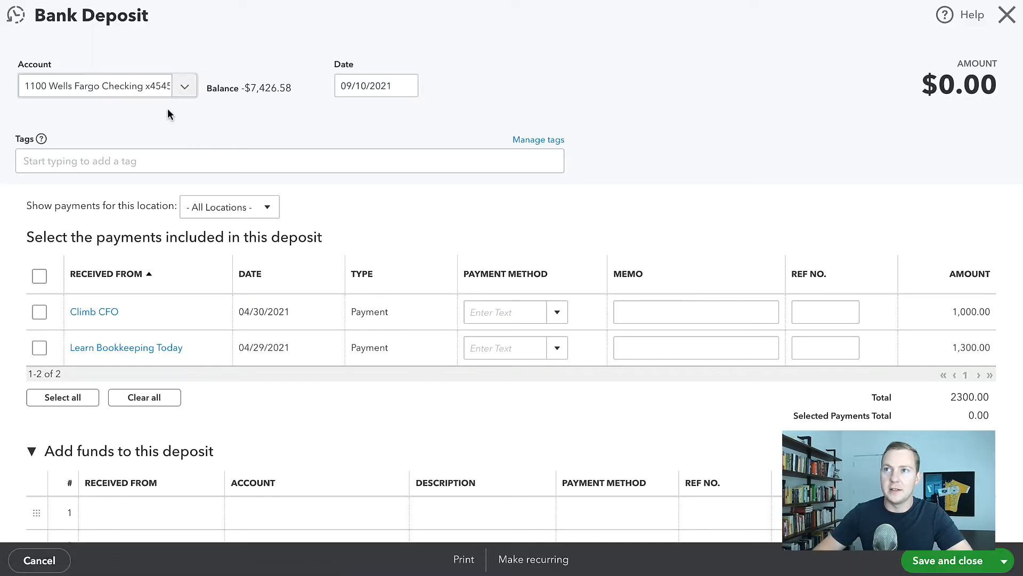
scroll("down", 3)
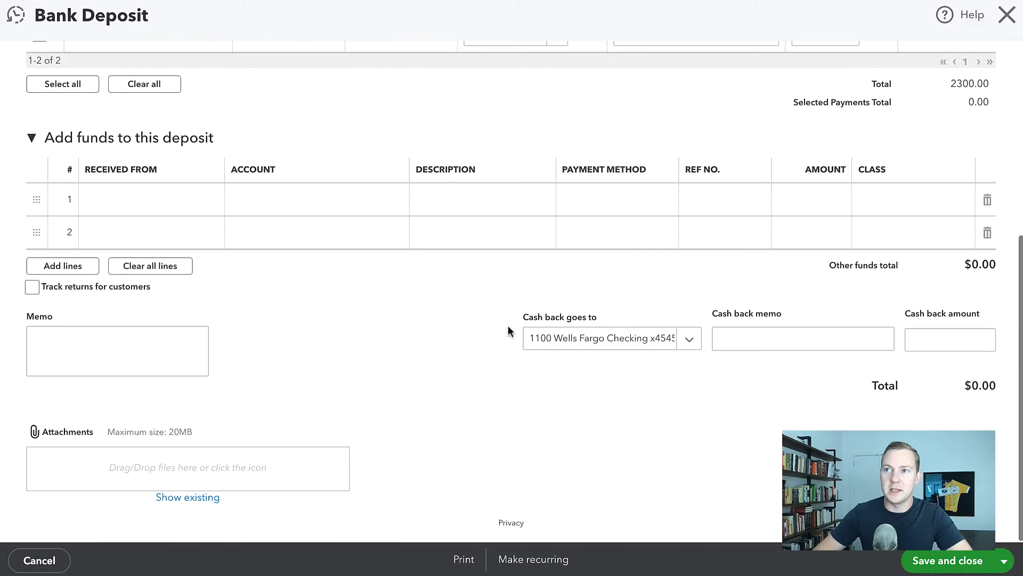
left_click(151, 199)
type("clim")
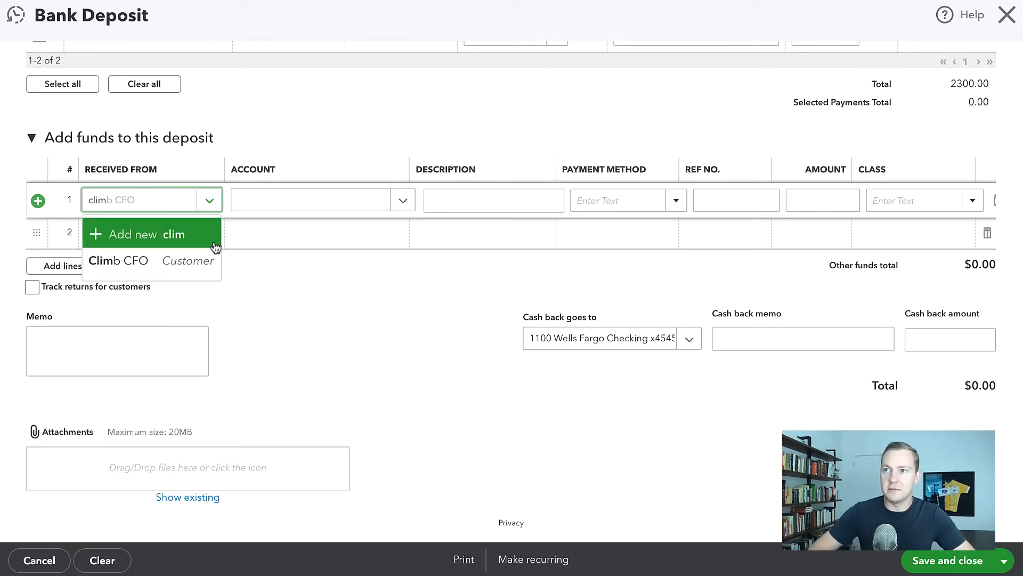
left_click(320, 200)
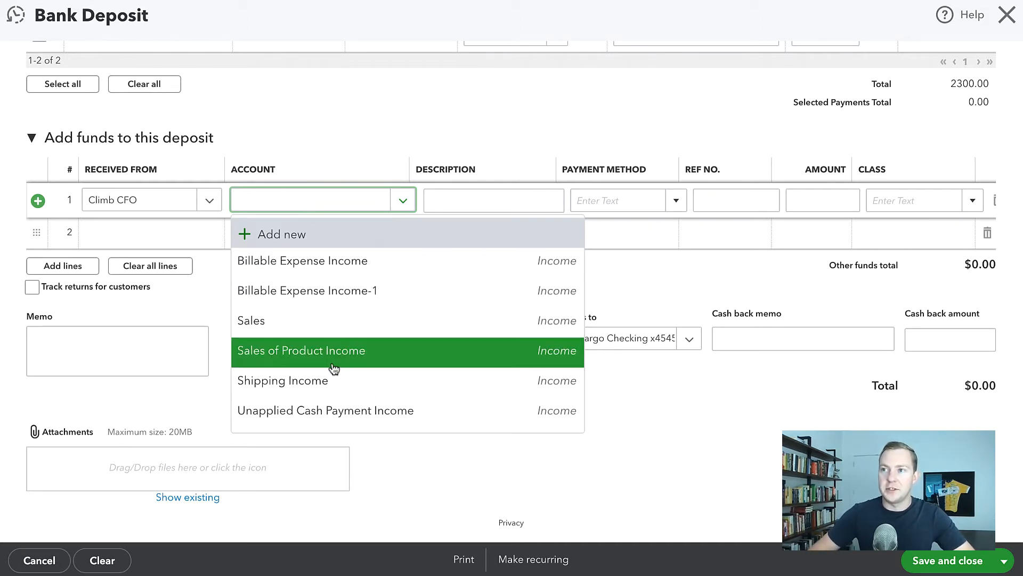
scroll("down", 3)
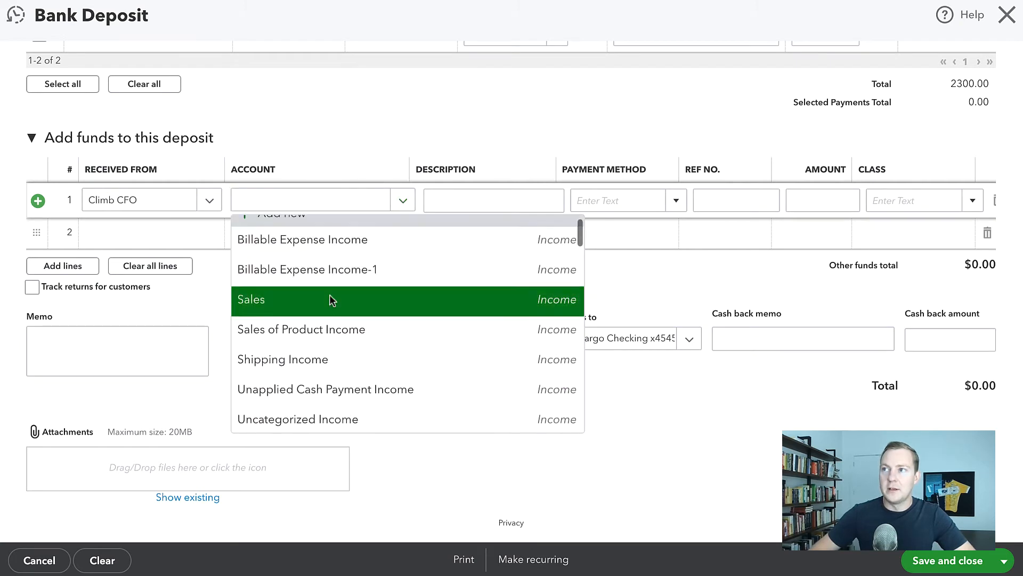
left_click(250, 299)
type("1,000")
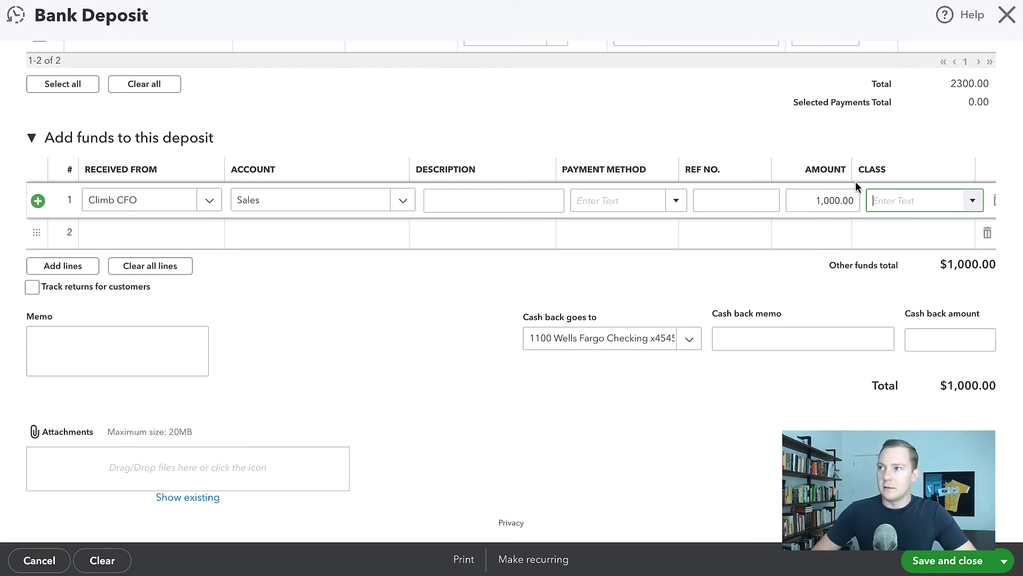
mouse_move(947, 560)
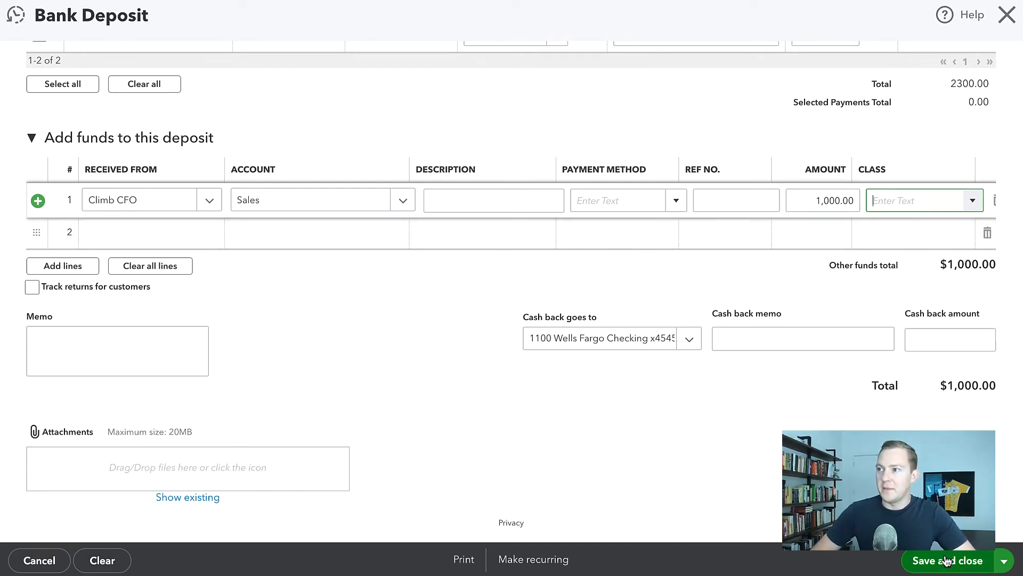
left_click(948, 560)
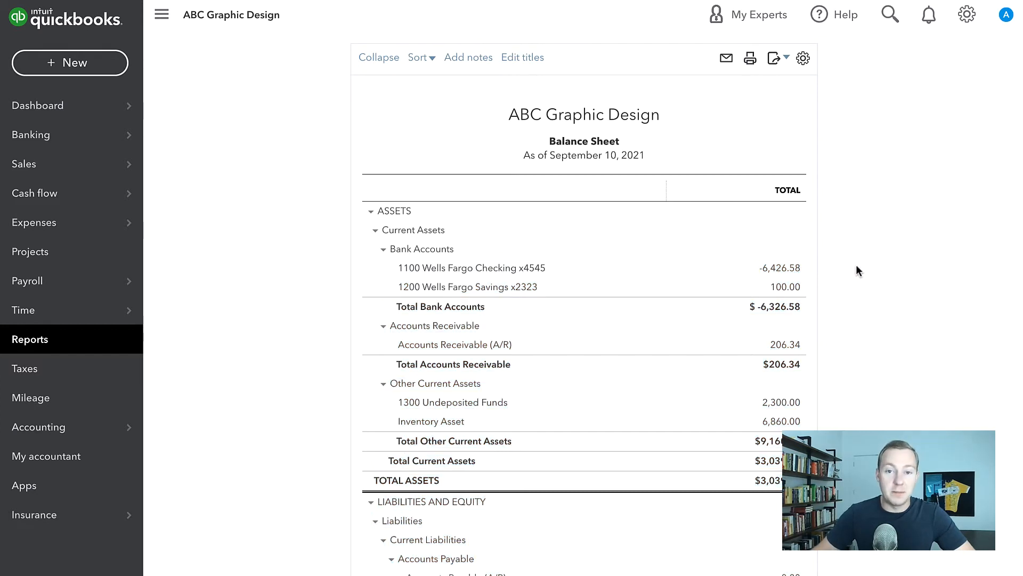
mouse_move(224, 453)
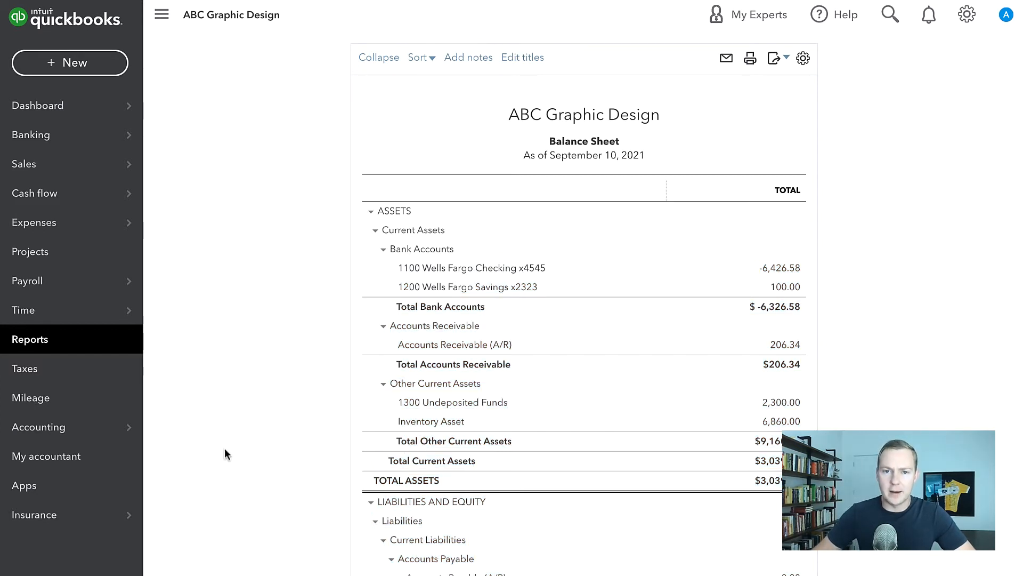
mouse_move(749, 421)
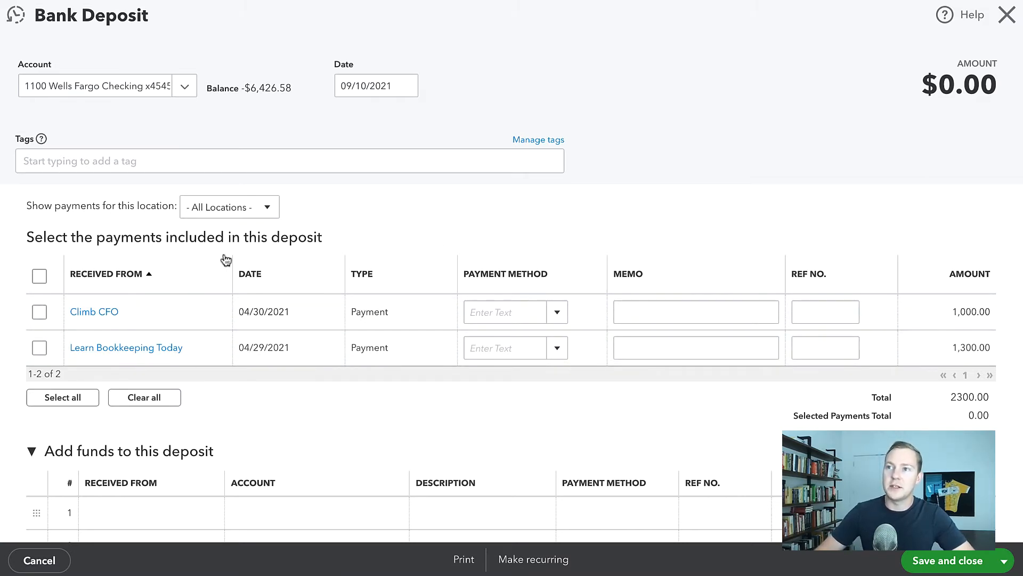
Fill the Climb CFO funds line with Accounts Receivable (A/R) and 1000, then save
scroll("down", 3)
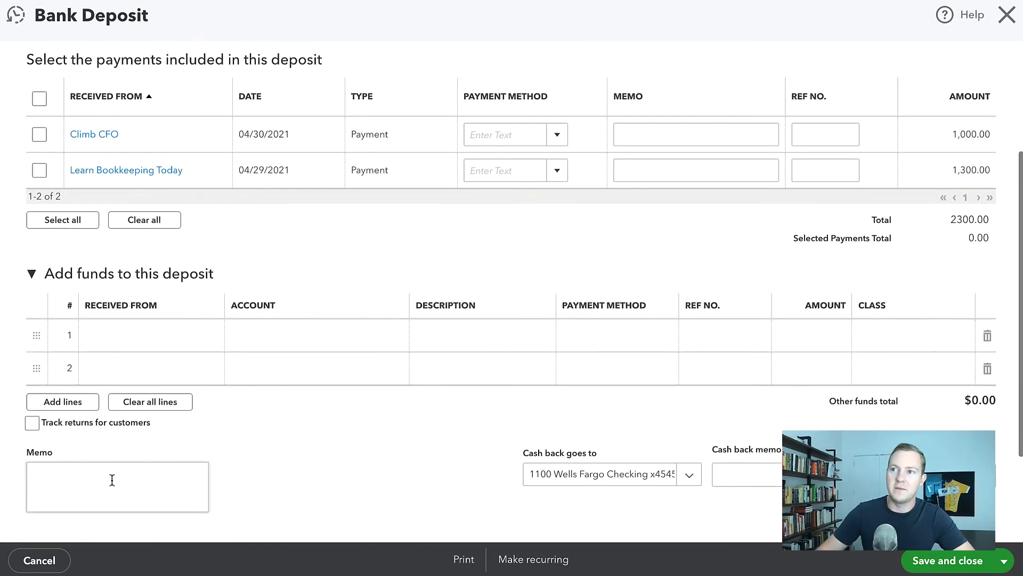
left_click(321, 335)
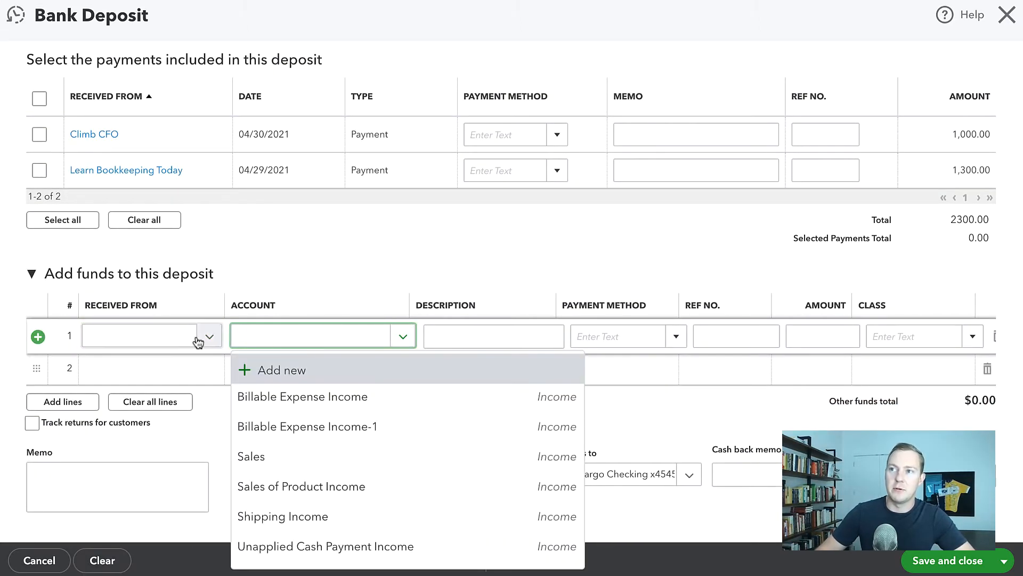
left_click(151, 335)
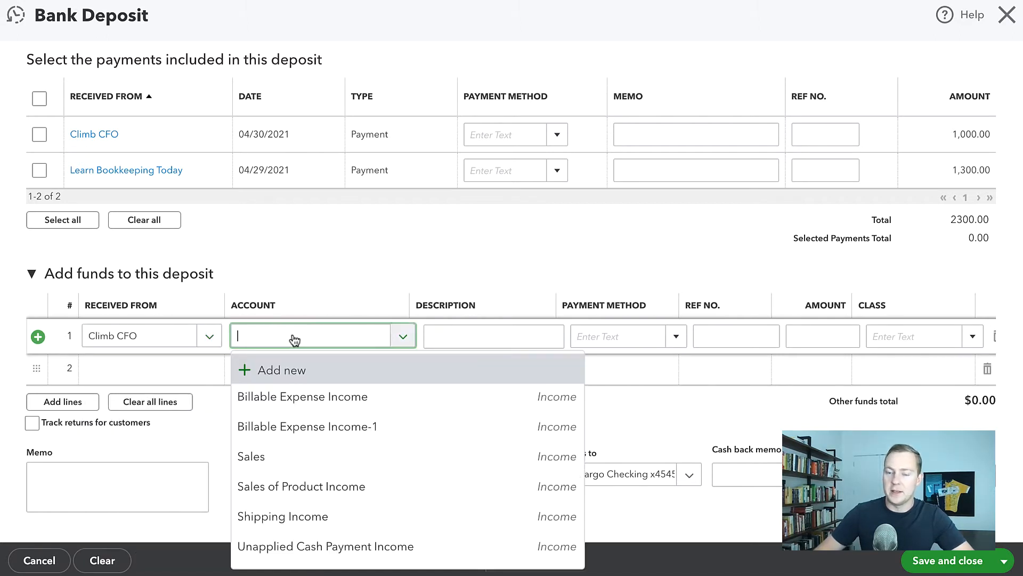
type("Accou")
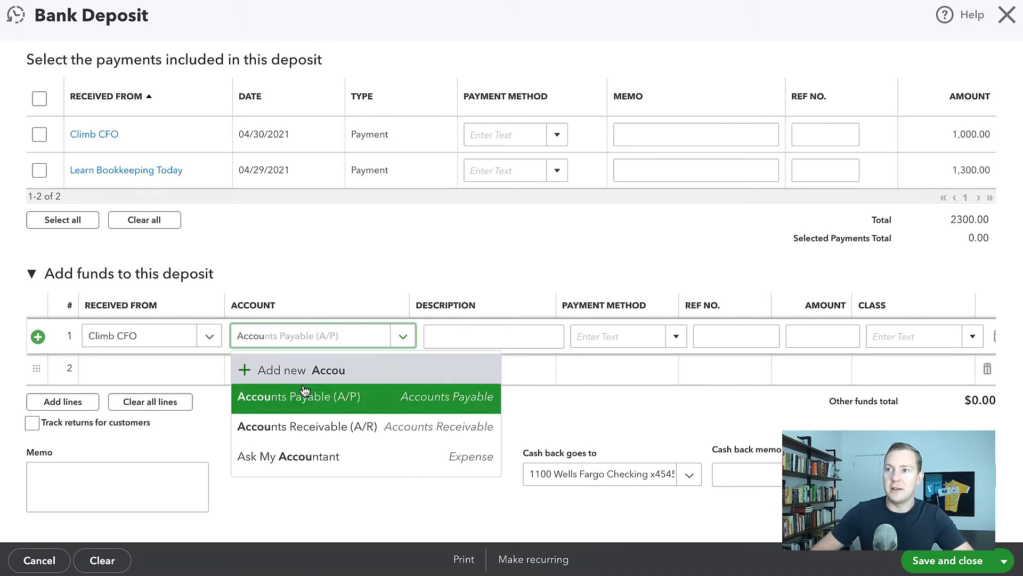
left_click(307, 426)
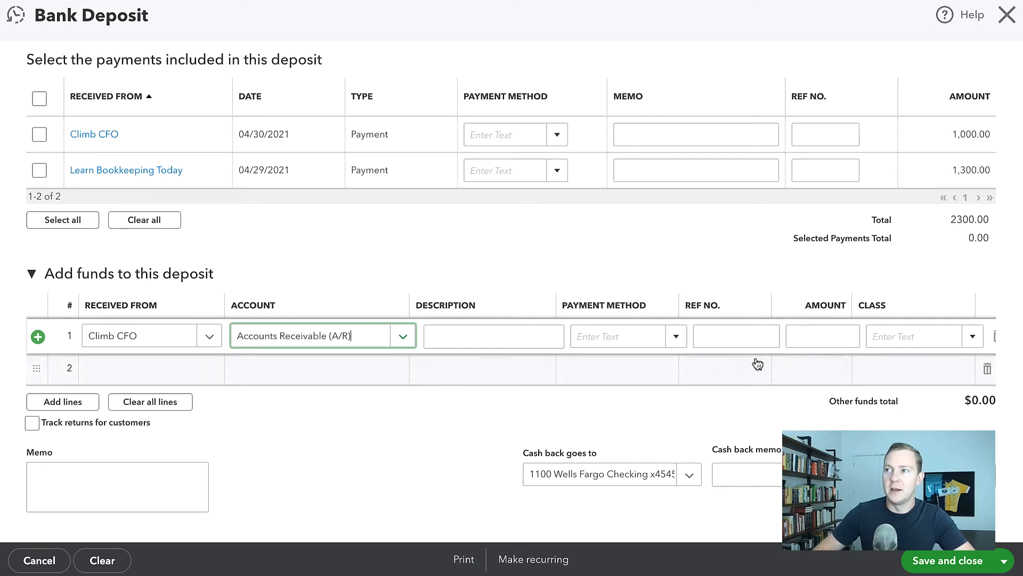
type("1000")
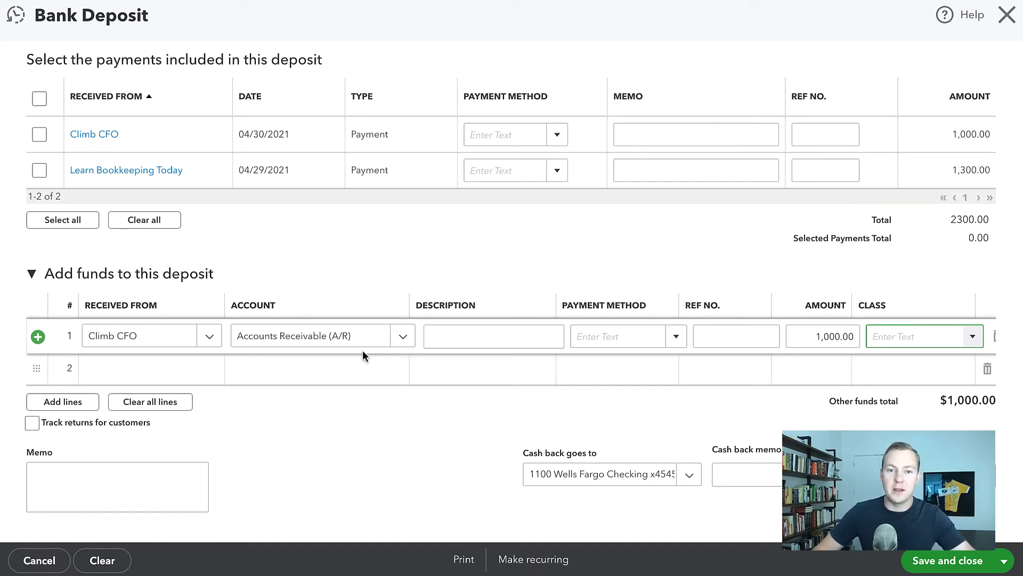
mouse_move(409, 544)
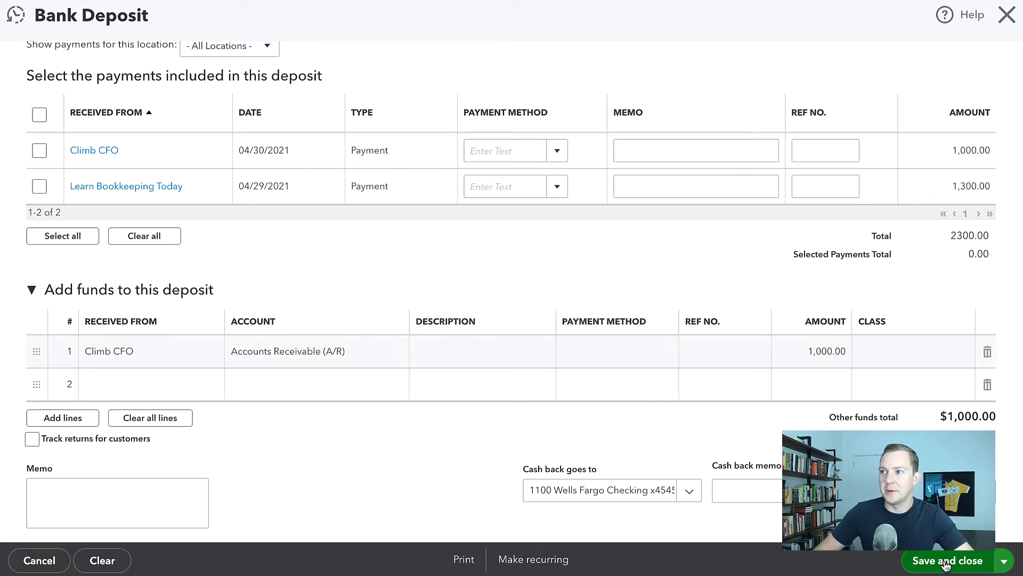
left_click(947, 560)
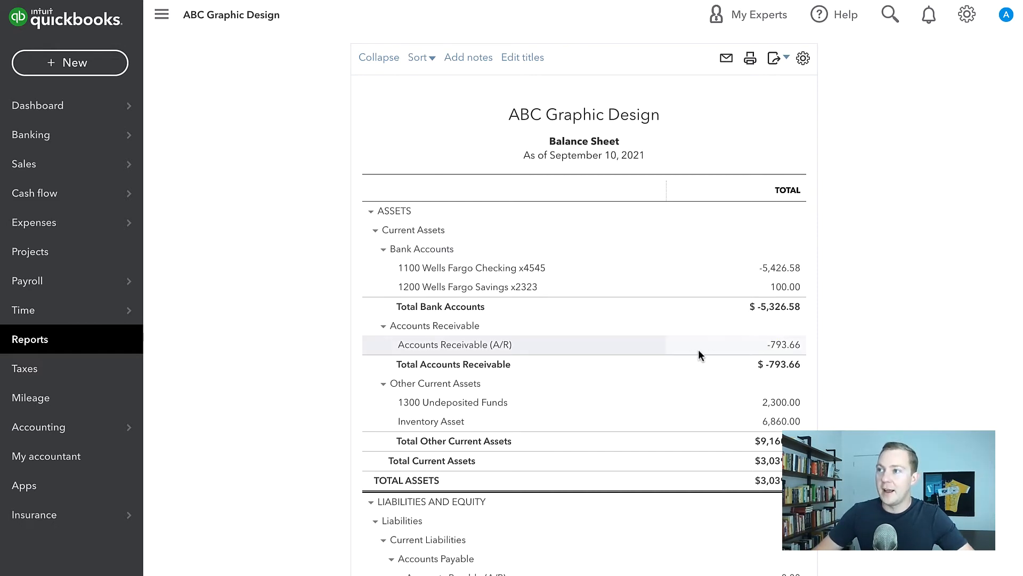
mouse_move(881, 311)
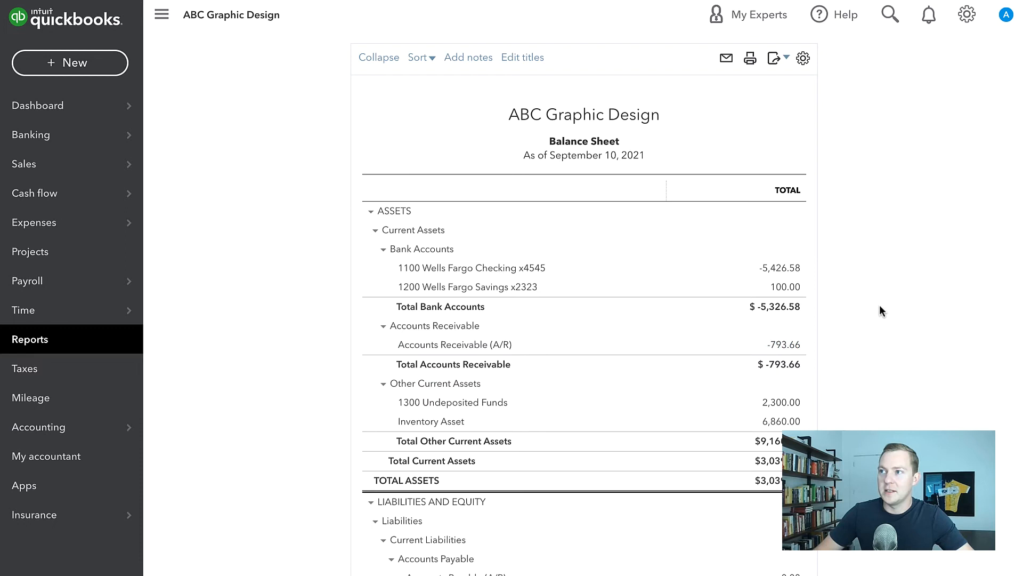
mouse_move(88, 348)
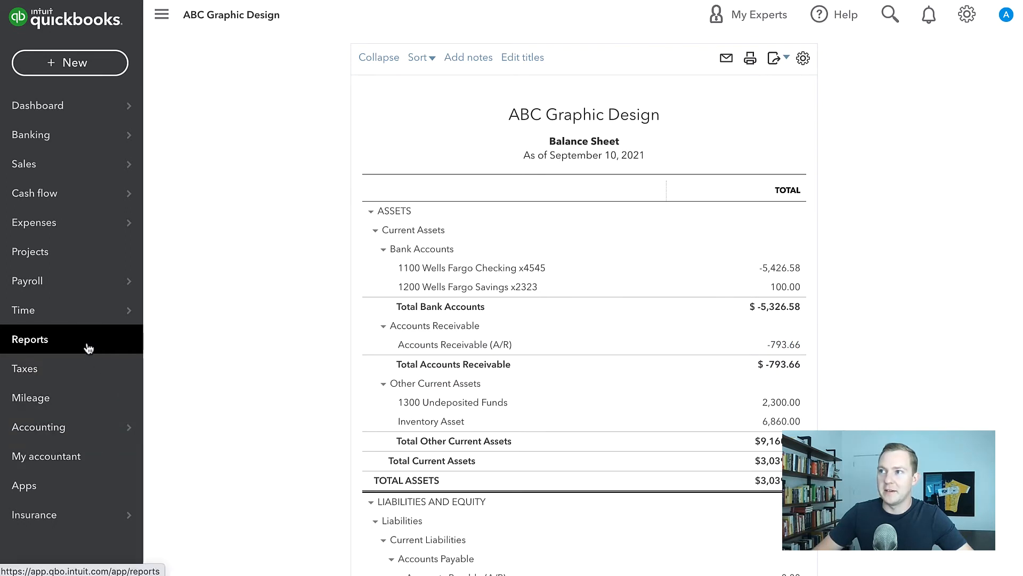
Switch from the balance sheet to the Reports list
left_click(29, 339)
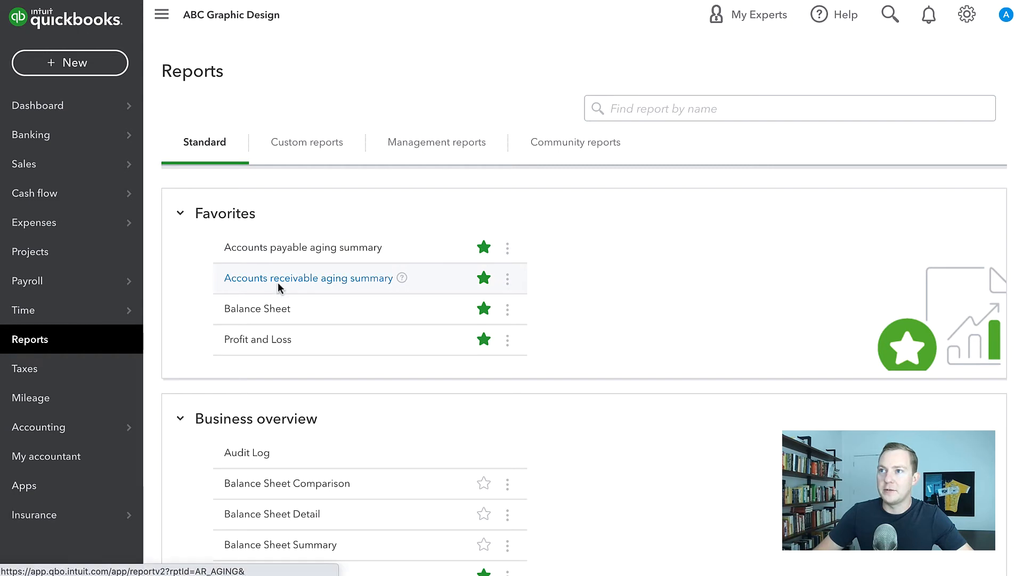
Open the Accounts receivable aging summary showing Climb CFO at -$1,000 current
left_click(308, 277)
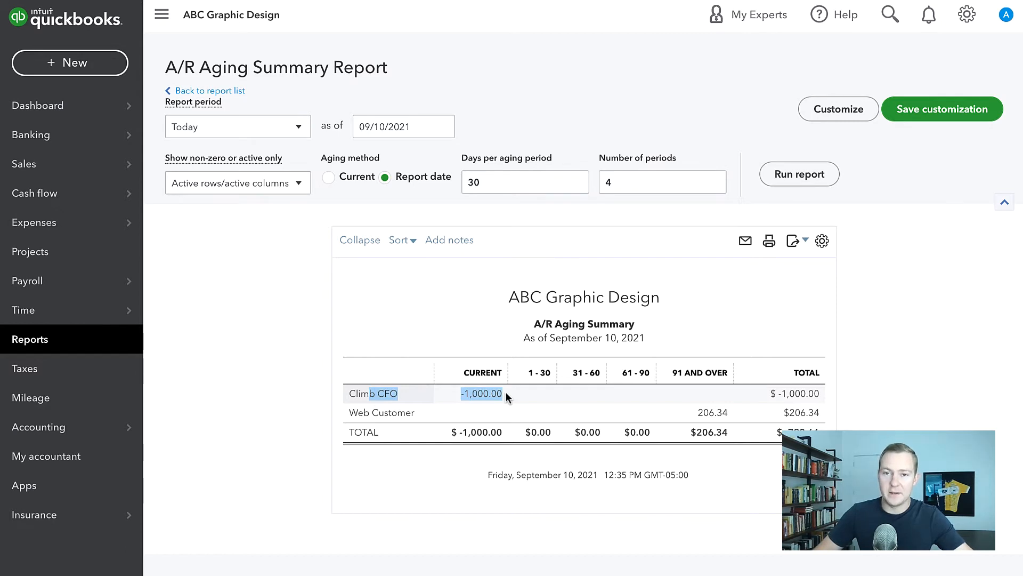
mouse_move(232, 382)
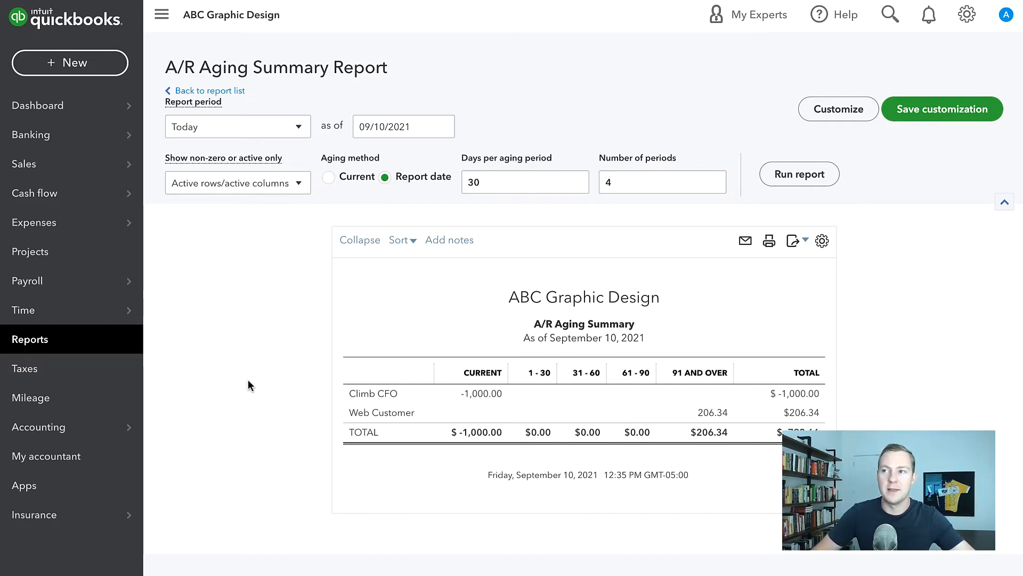
mouse_move(240, 402)
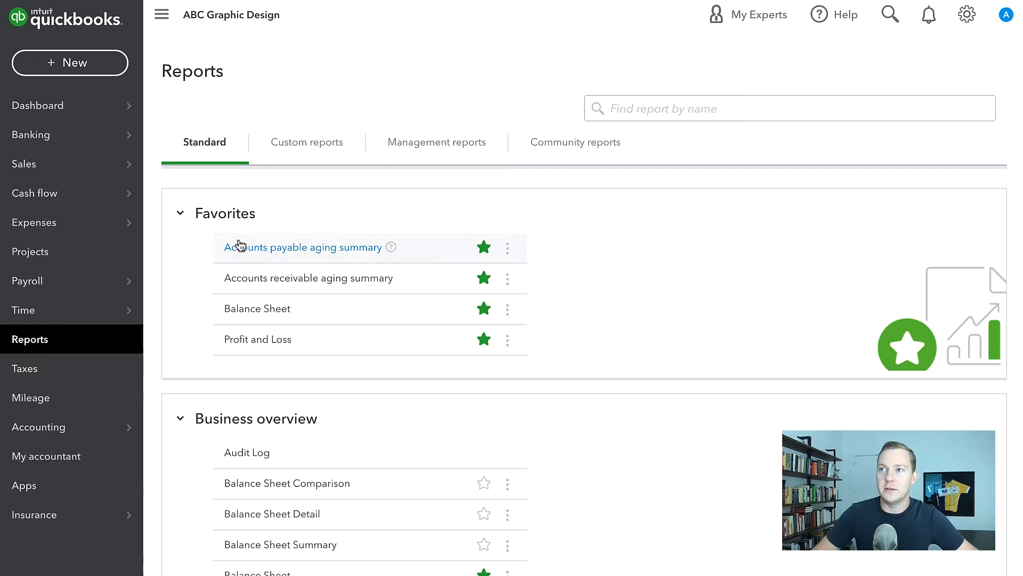
Open Profit and Loss and drill into the 3,300.00 Sales total to list its transactions
left_click(257, 339)
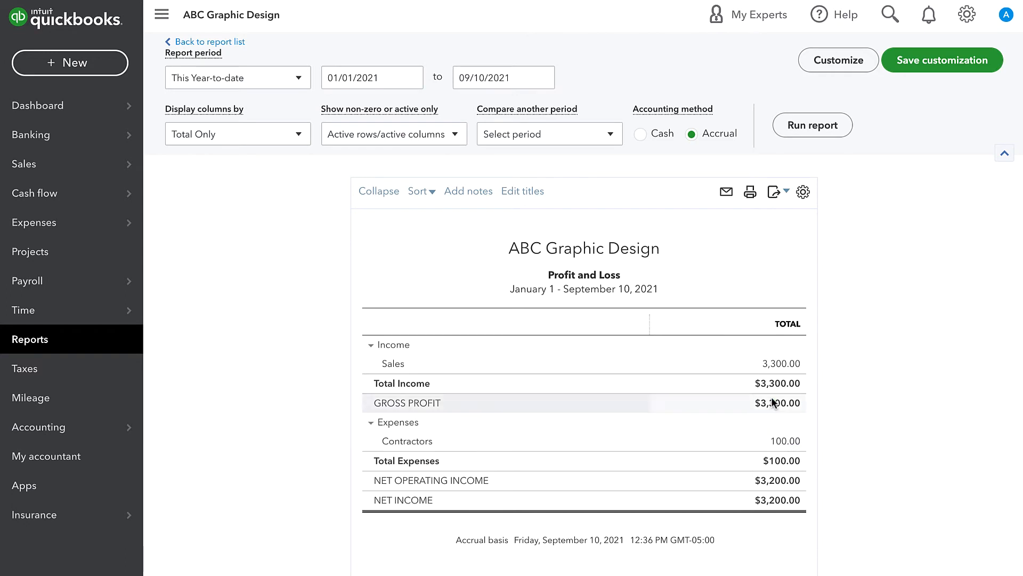
left_click(781, 364)
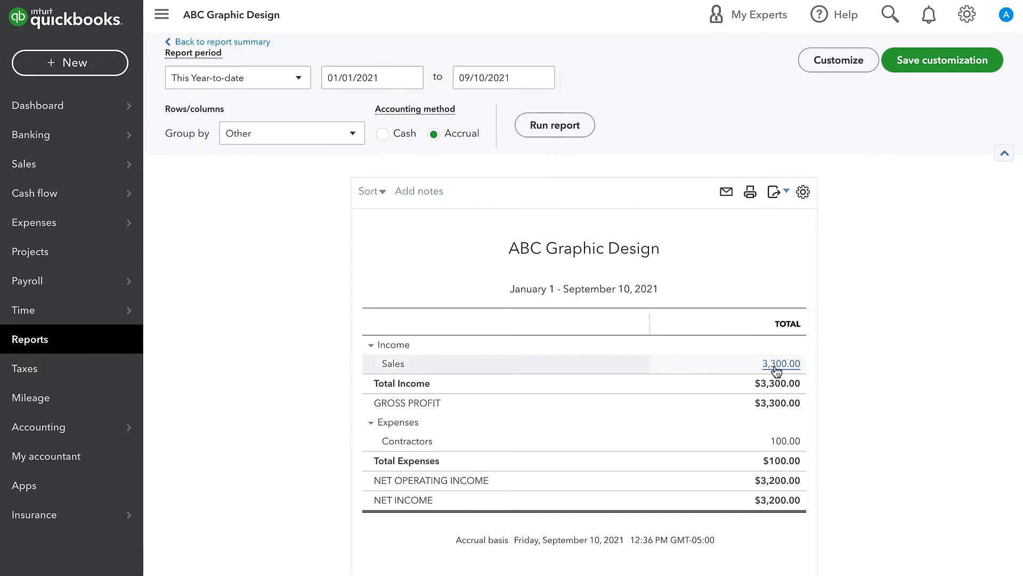
left_click(781, 363)
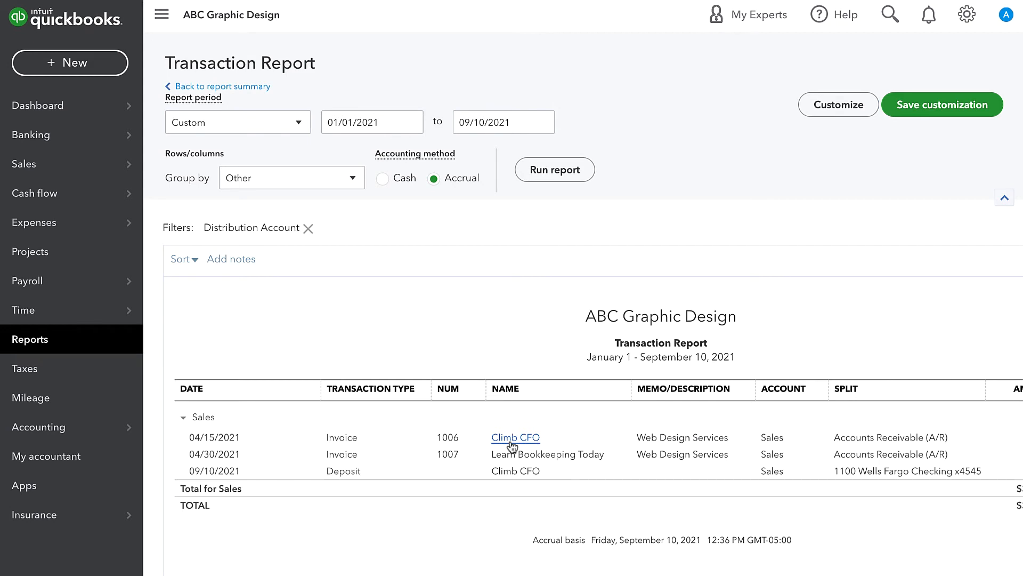
scroll("right", 3)
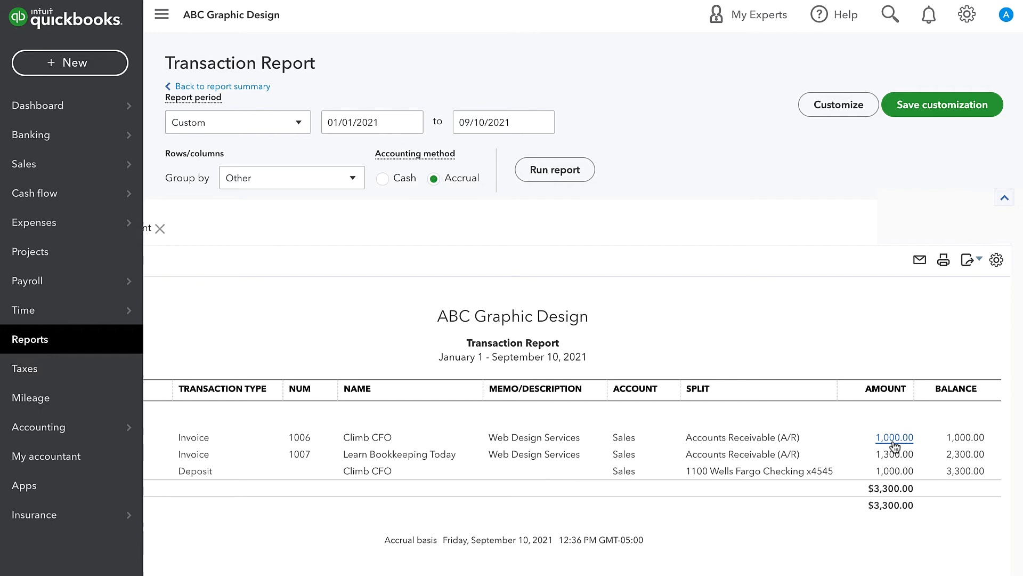
mouse_move(894, 453)
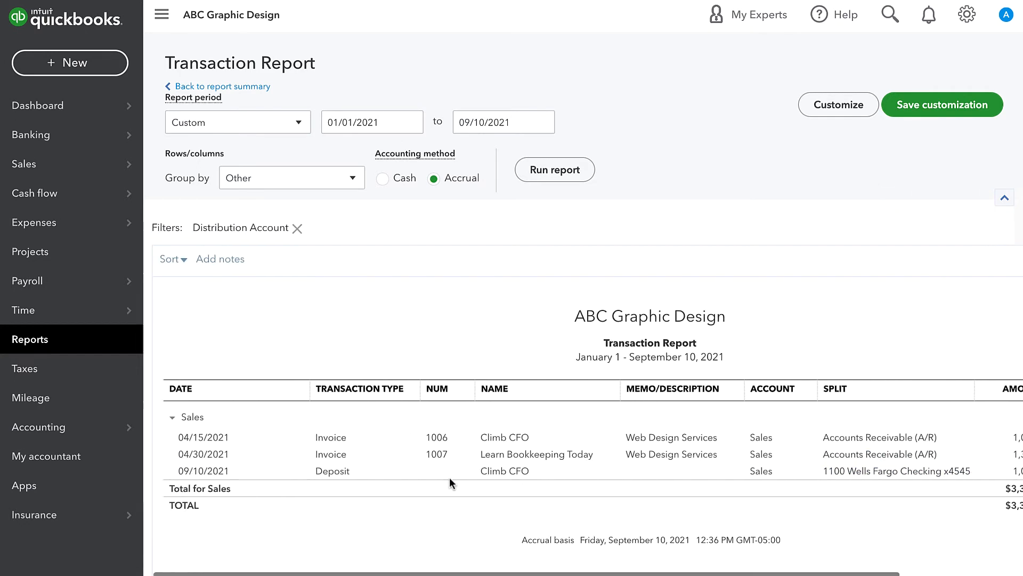
scroll("right", 3)
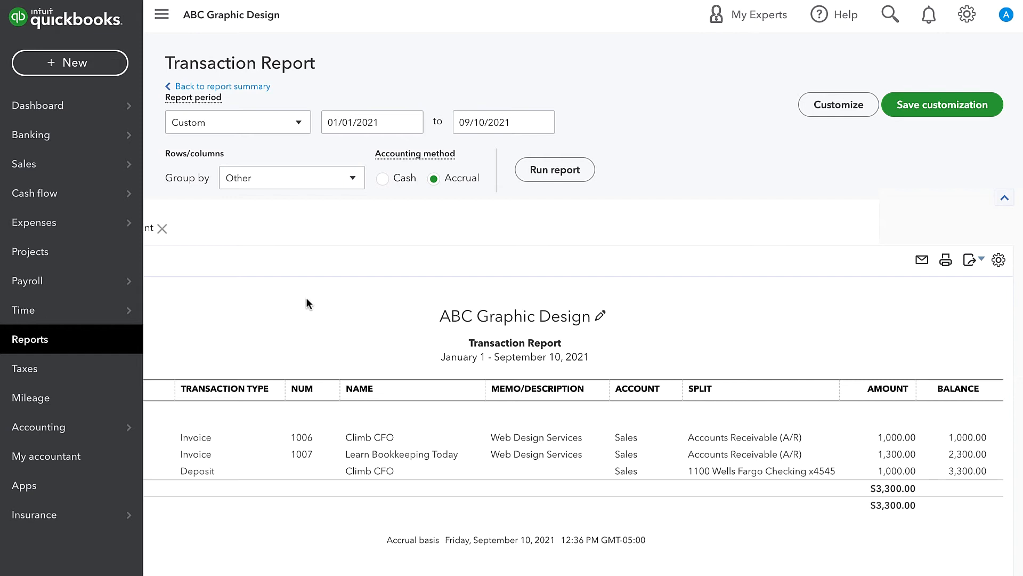
mouse_move(369, 471)
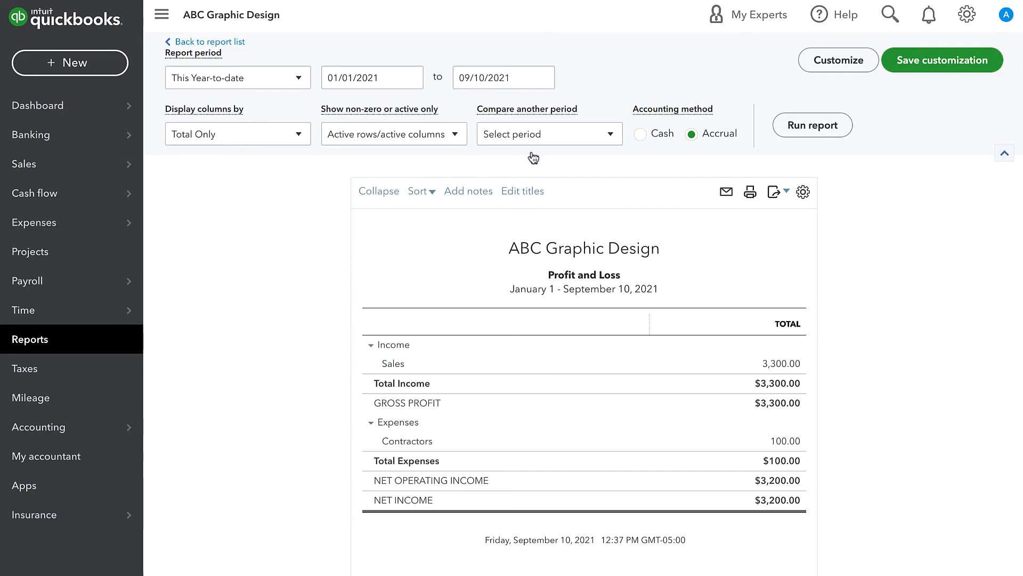
Open the 09/10/2021 $1,000 Climb CFO deposit coded to Sales from Profit and Loss
left_click(889, 14)
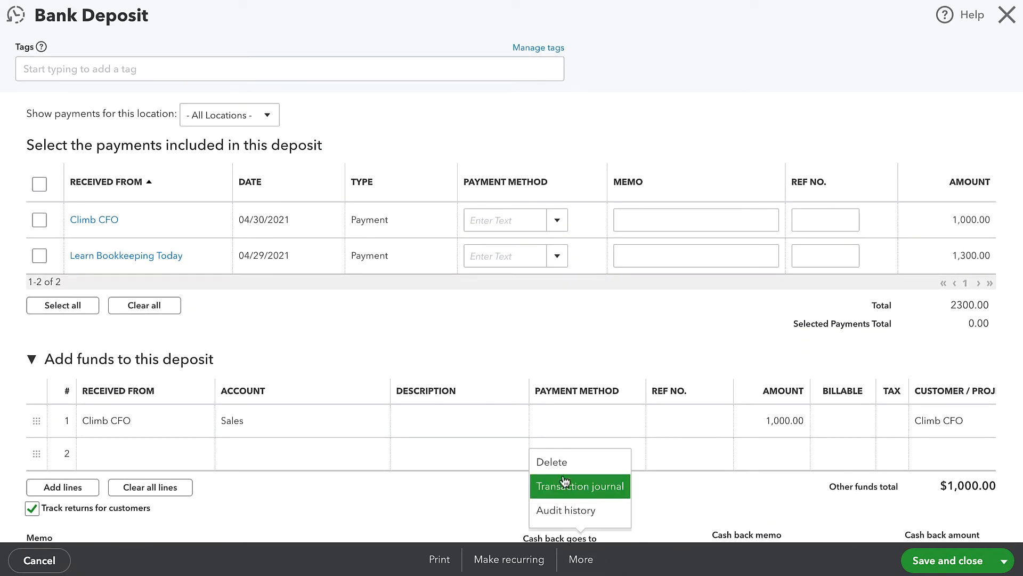
Delete the Climb CFO deposits posted to Sales and to Accounts Receivable
left_click(552, 461)
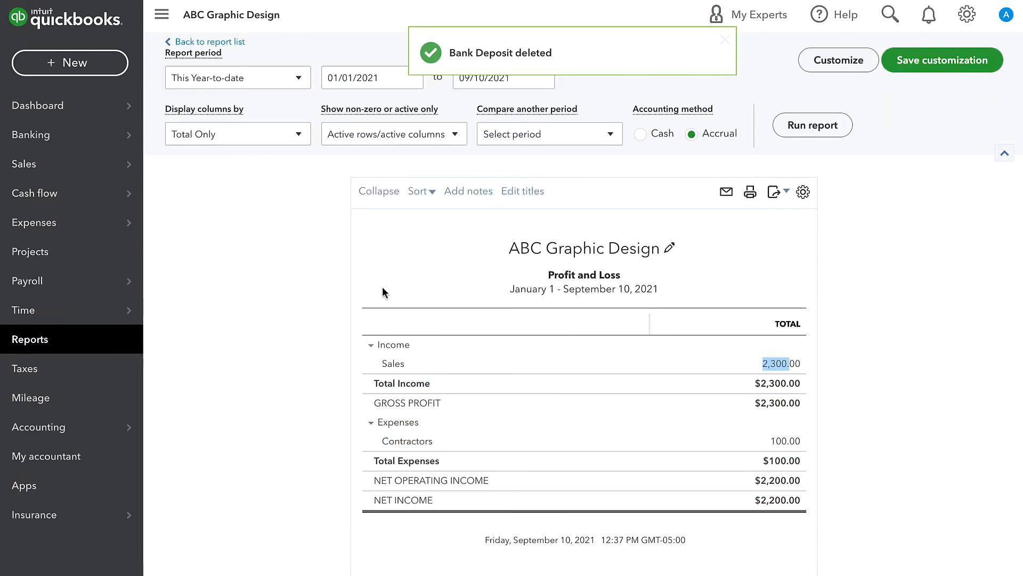
left_click(890, 14)
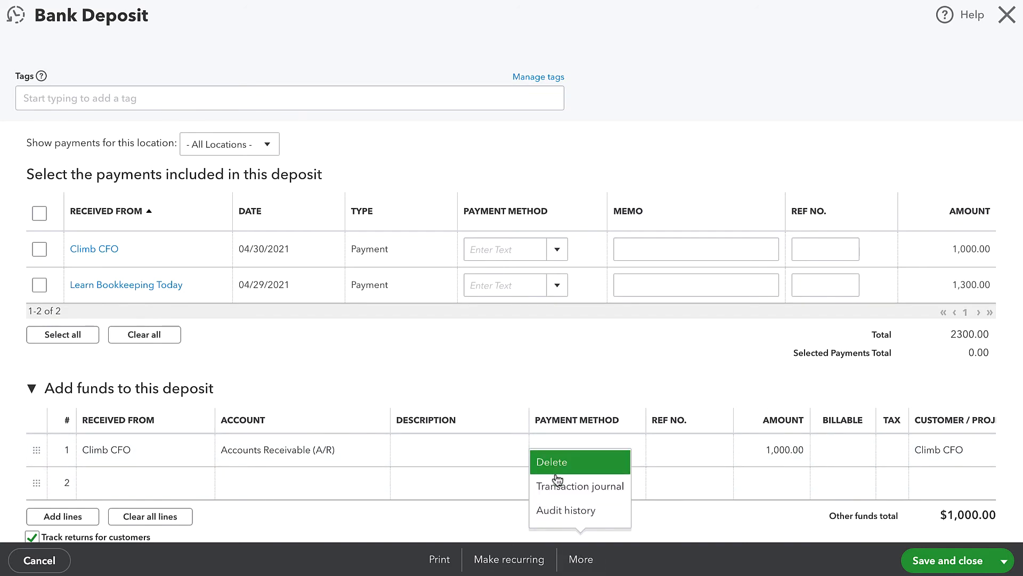
left_click(552, 462)
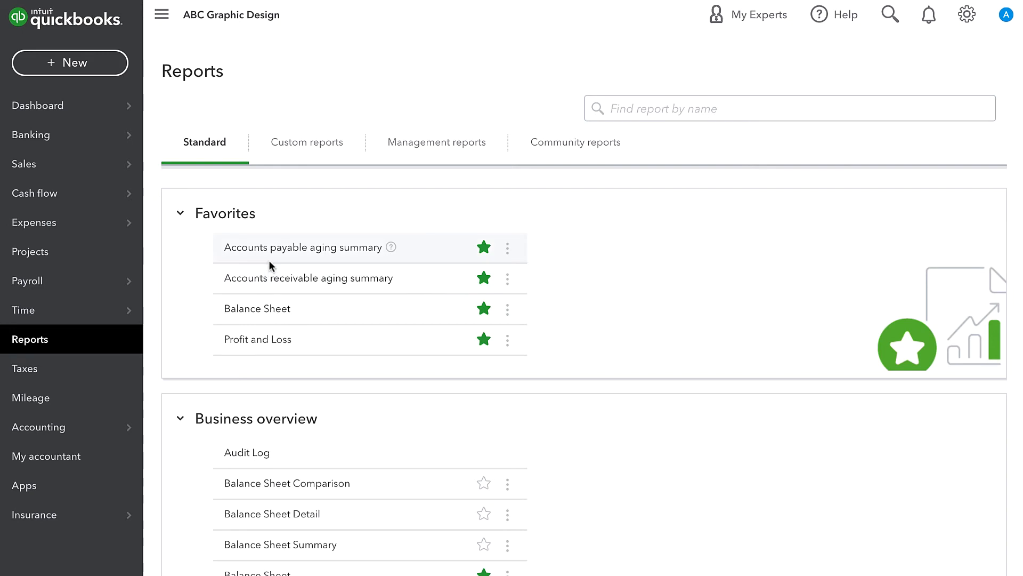
Check the A/R Aging Summary shows only Web Customer at $206.34, then return to Reports
left_click(308, 278)
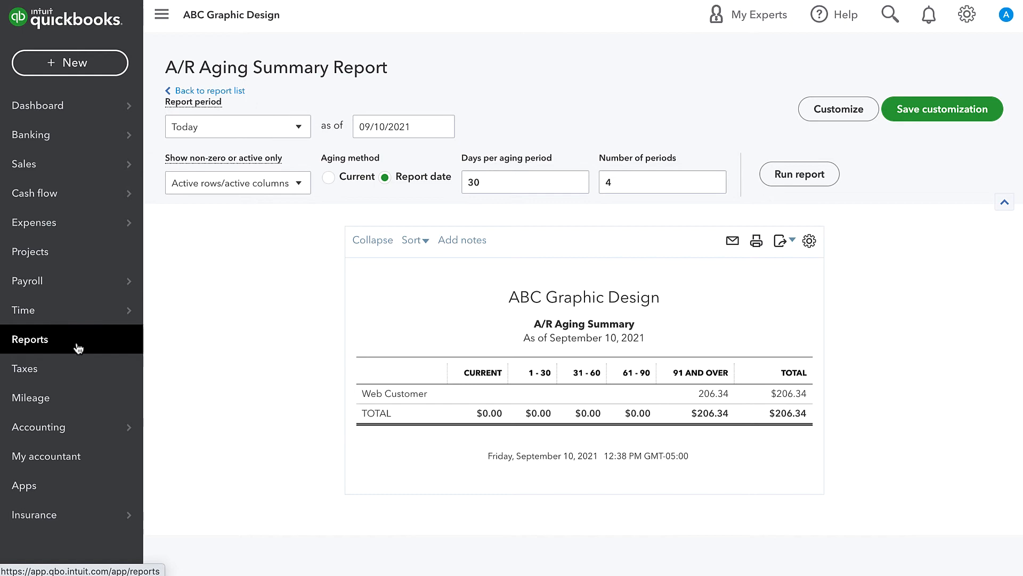
left_click(209, 91)
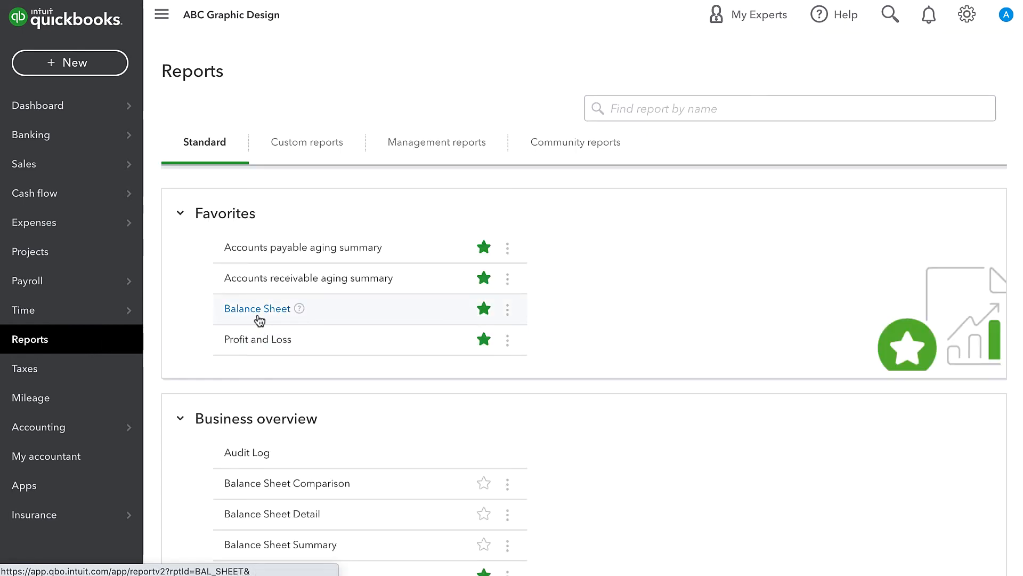
Save a $2,300.00 bank deposit of both payments, zeroing Undeposited Funds
left_click(256, 308)
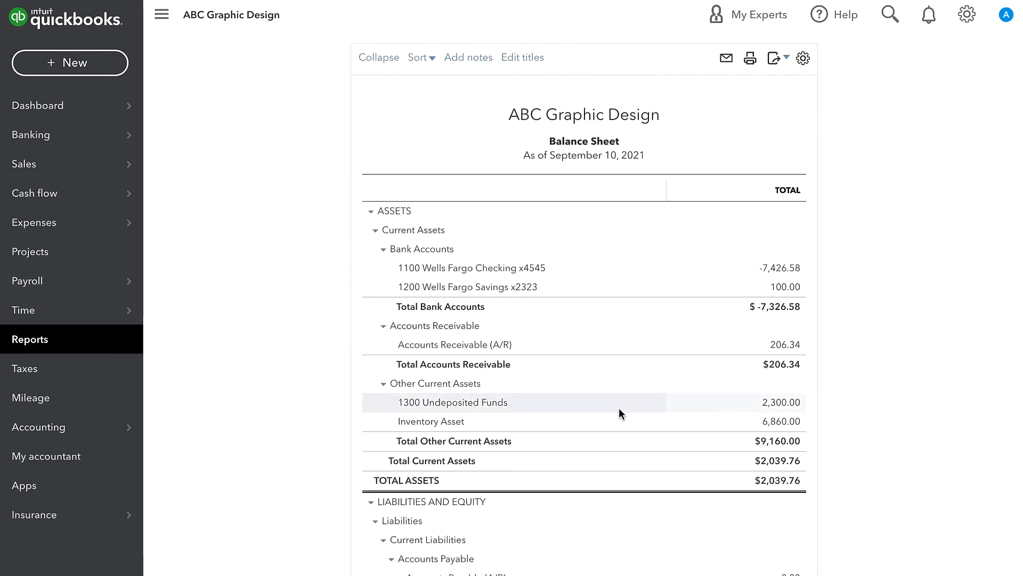
left_click(70, 63)
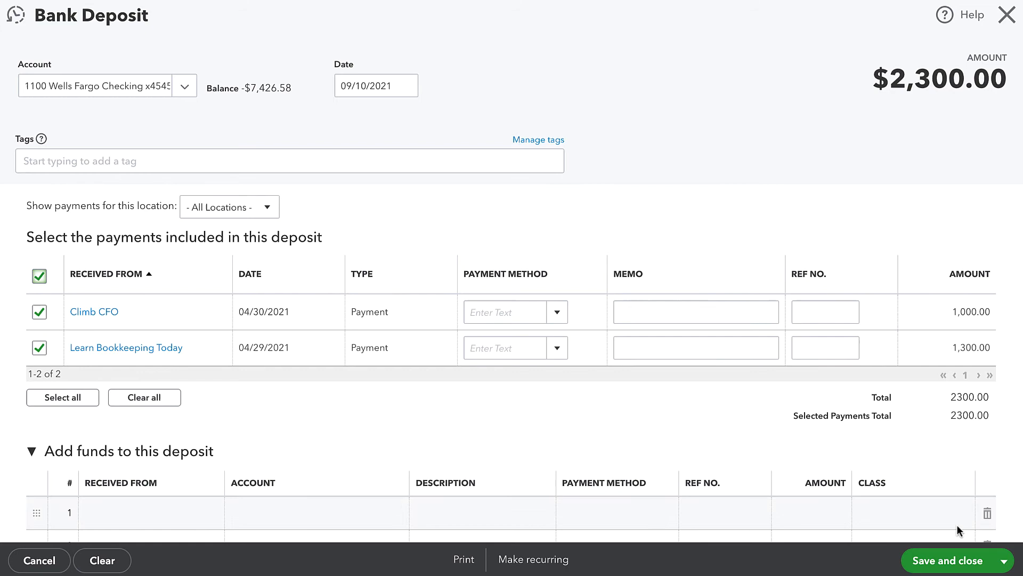
left_click(948, 560)
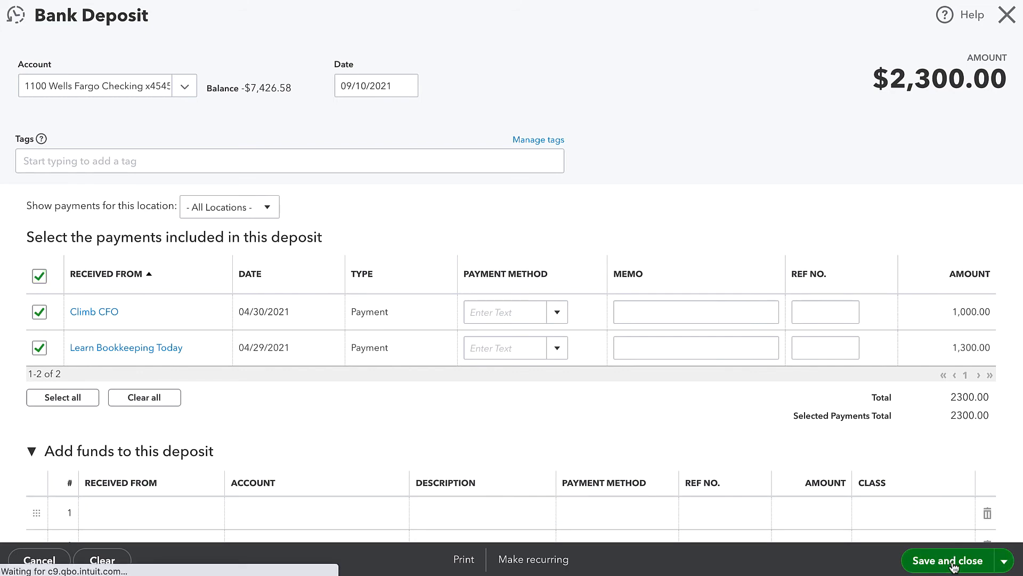
left_click(947, 560)
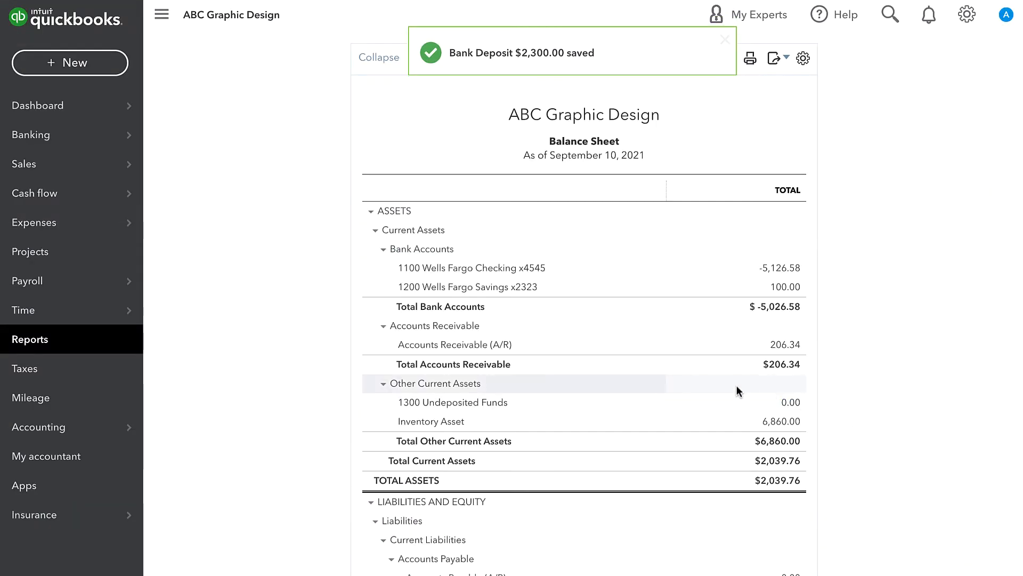
mouse_move(453, 401)
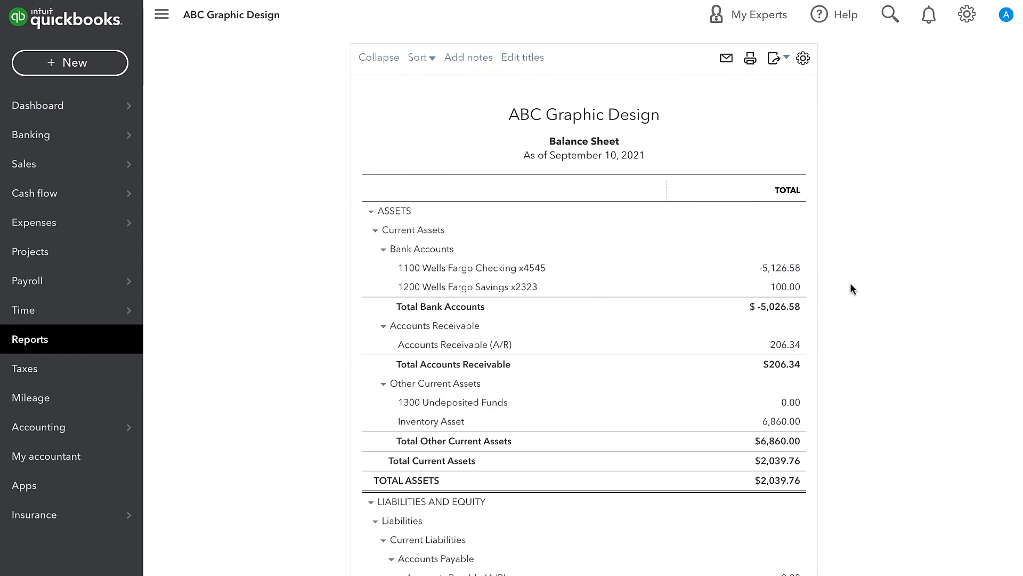
mouse_move(838, 511)
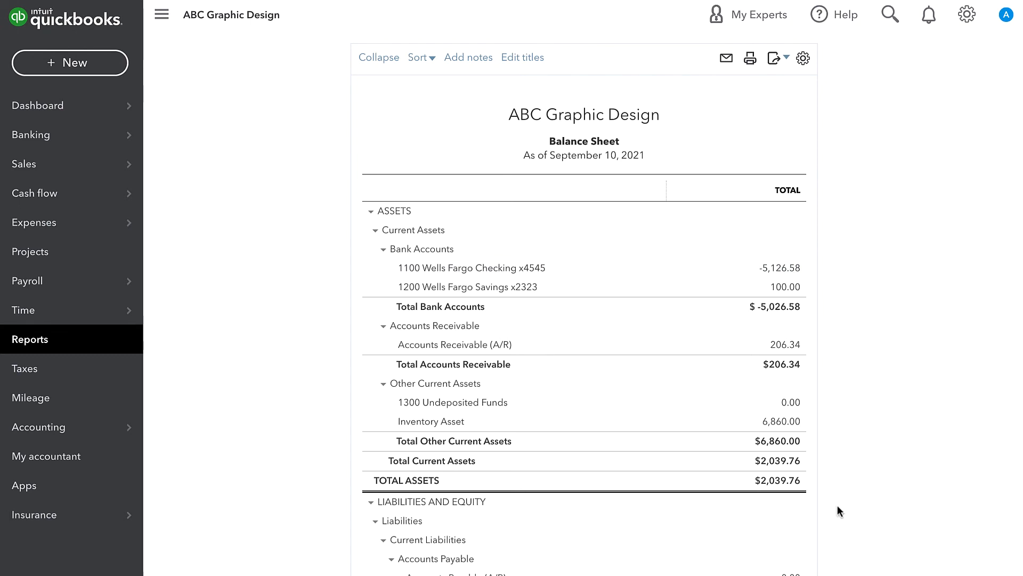
mouse_move(667, 295)
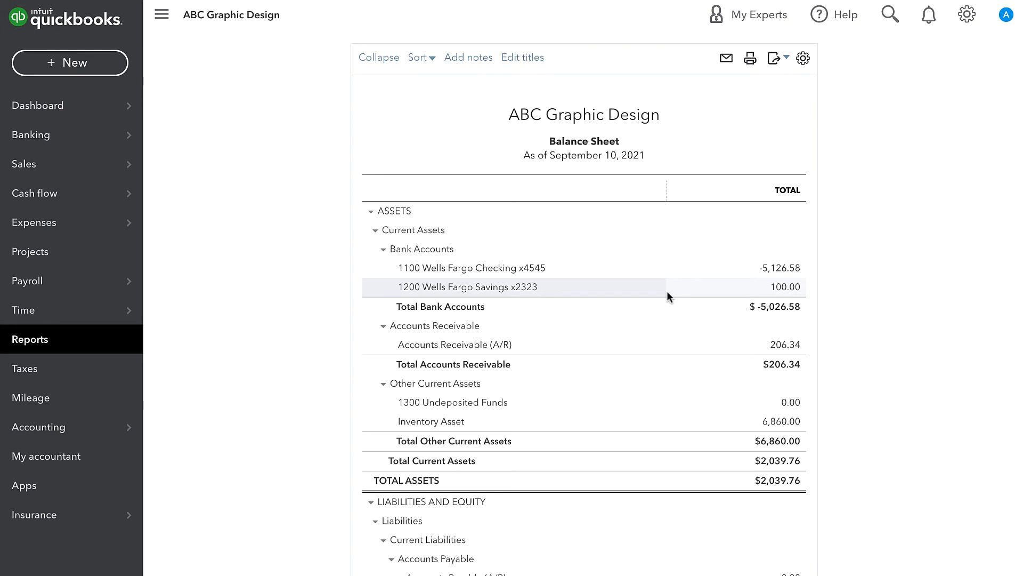
mouse_move(665, 348)
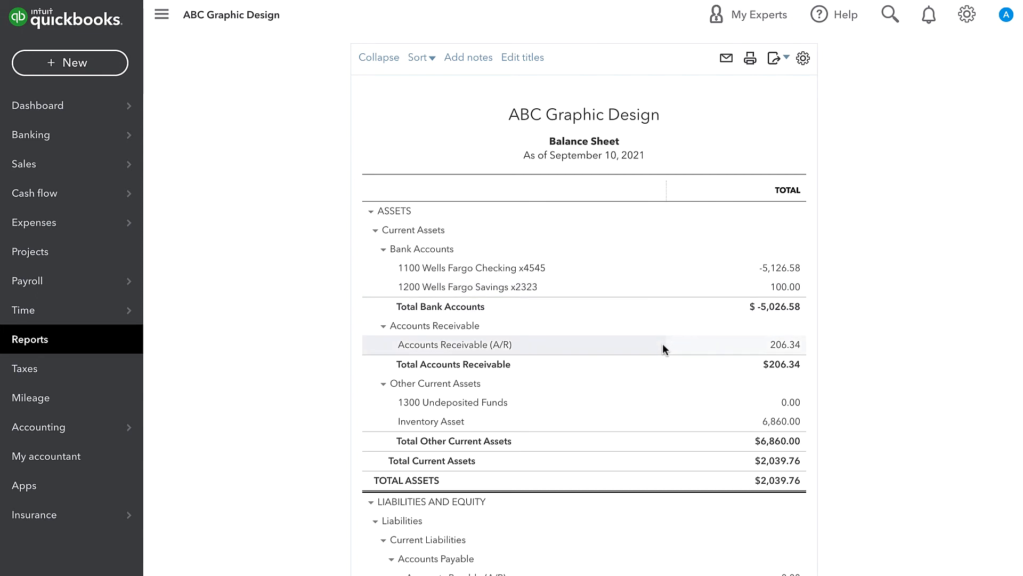
mouse_move(572, 383)
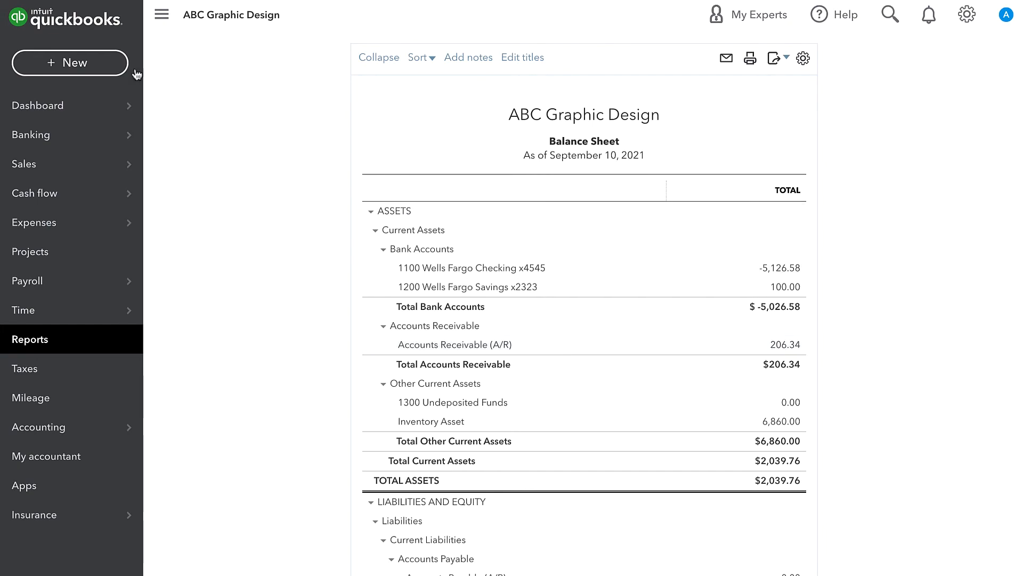
left_click(70, 62)
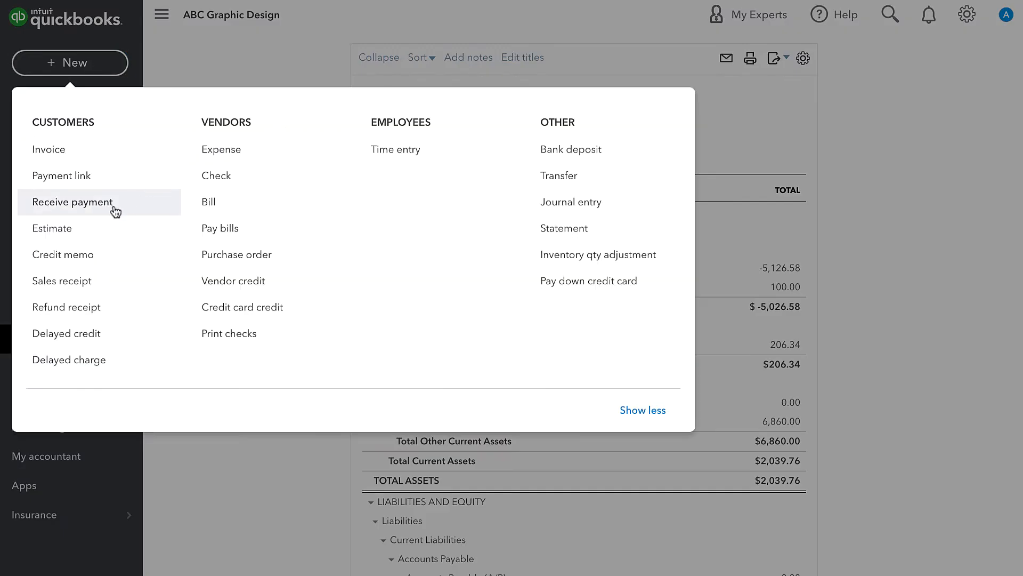
left_click(72, 202)
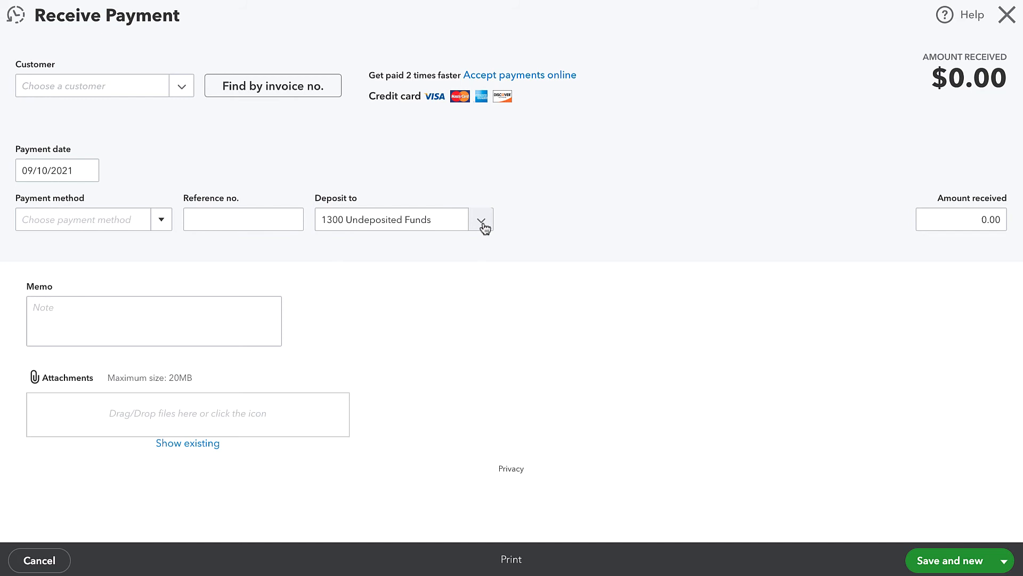
left_click(102, 85)
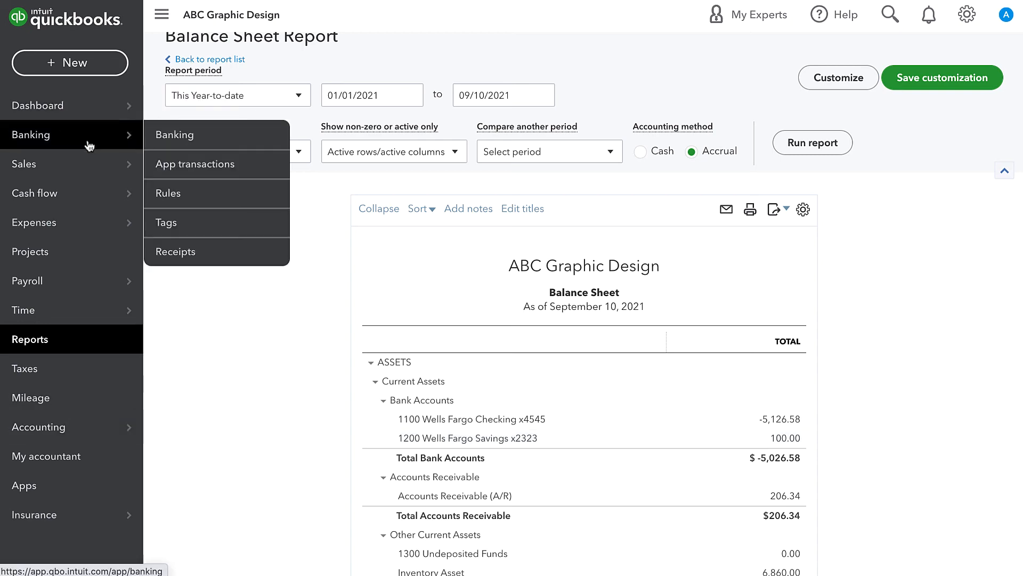
Delete the saved $2,300.00 bank deposit and begin a new bank deposit
left_click(69, 63)
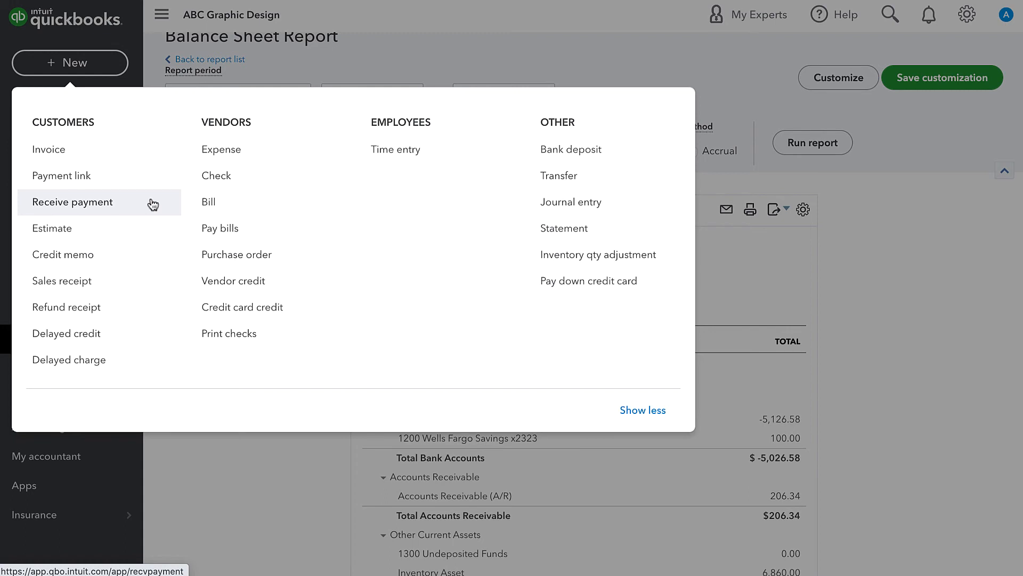
mouse_move(265, 201)
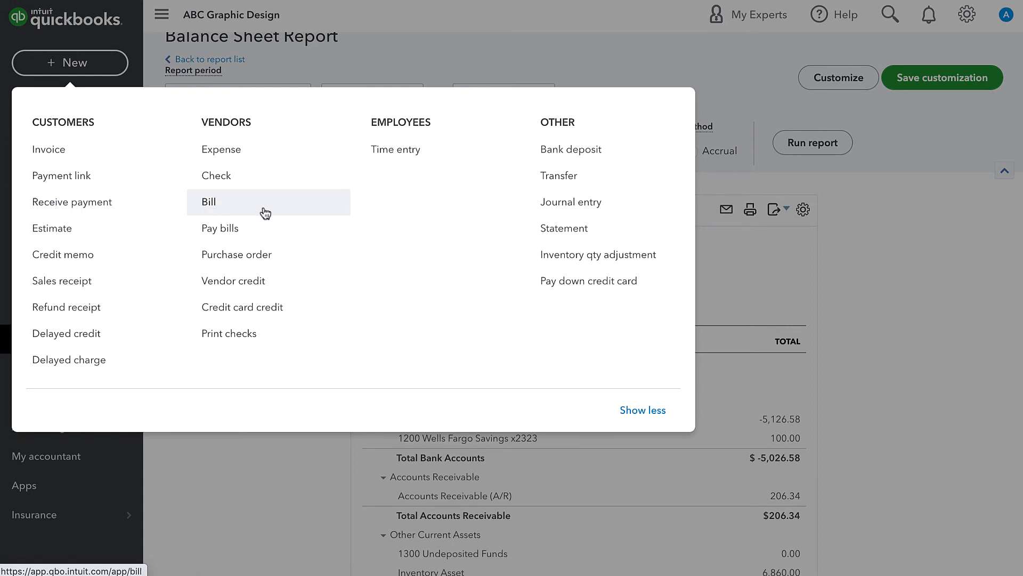
mouse_move(570, 148)
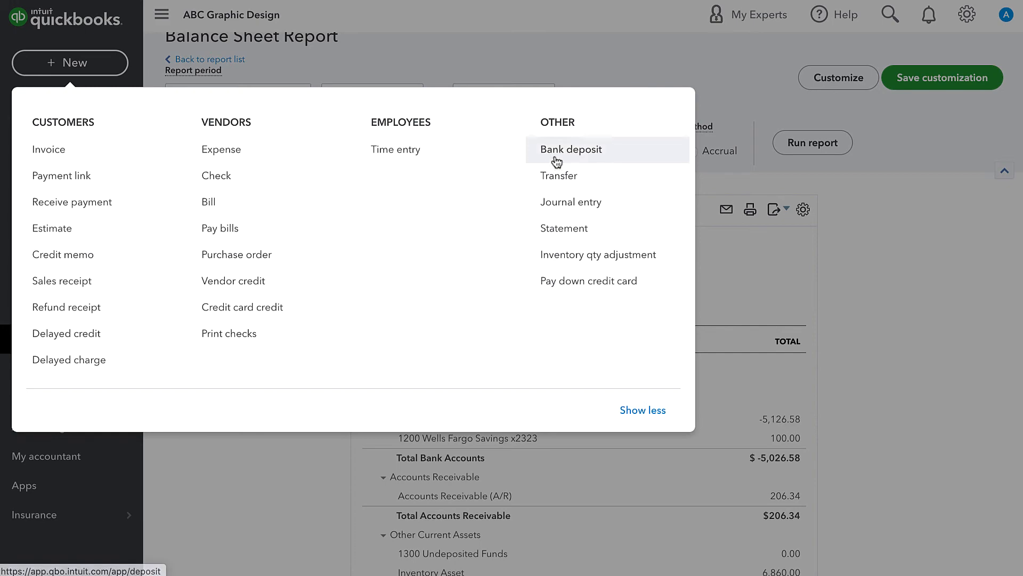
left_click(571, 149)
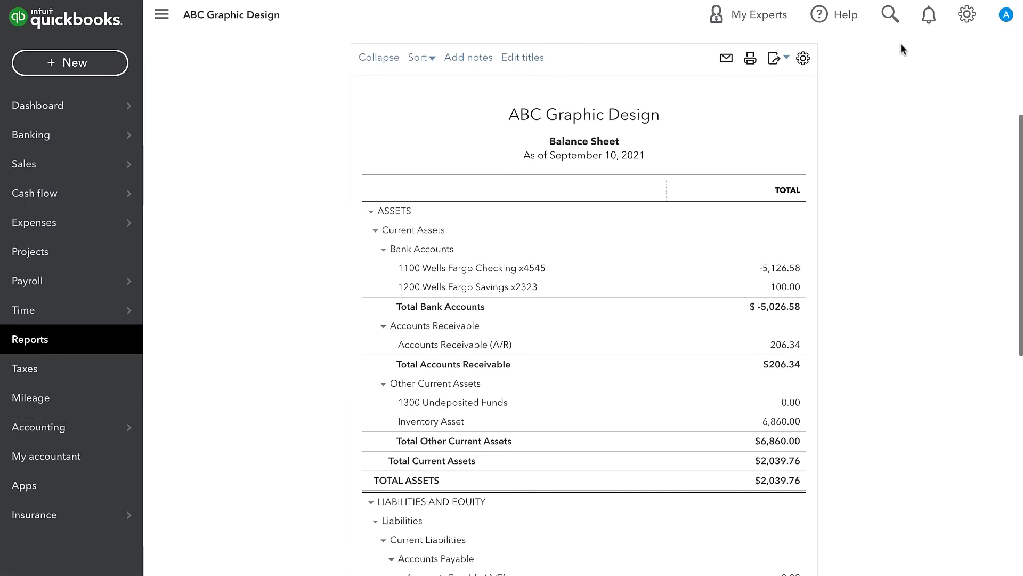
left_click(889, 15)
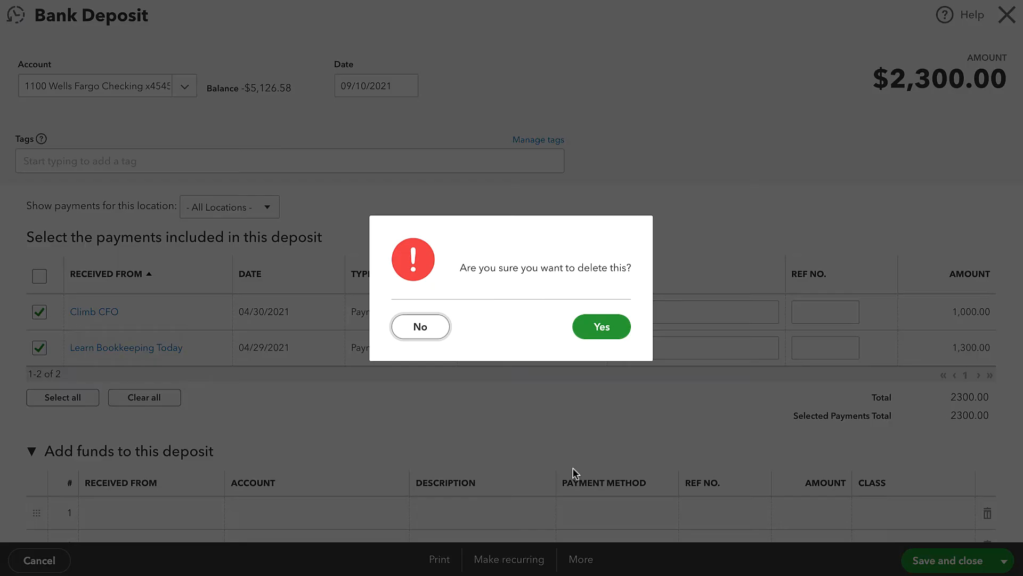
left_click(600, 326)
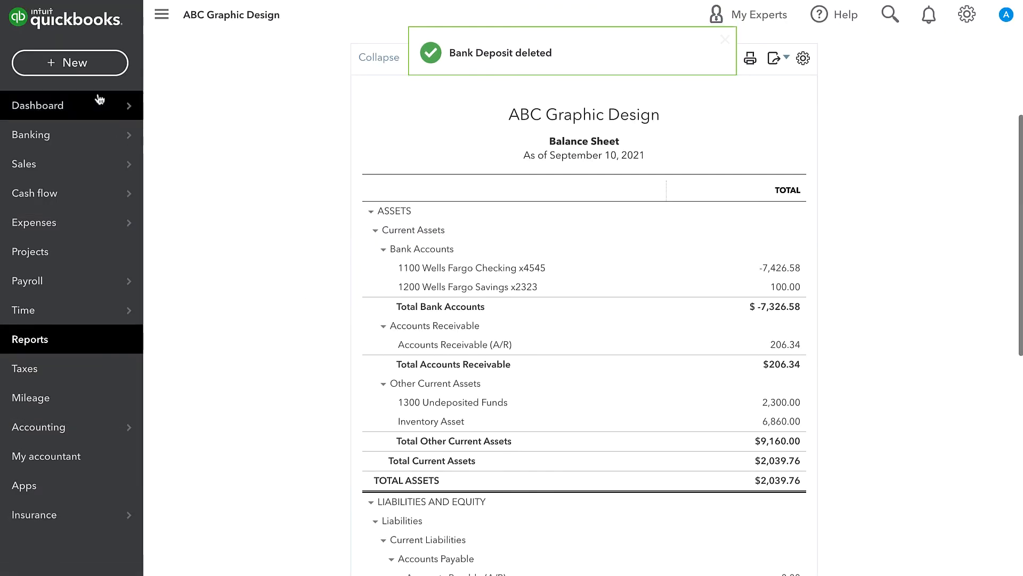
left_click(70, 63)
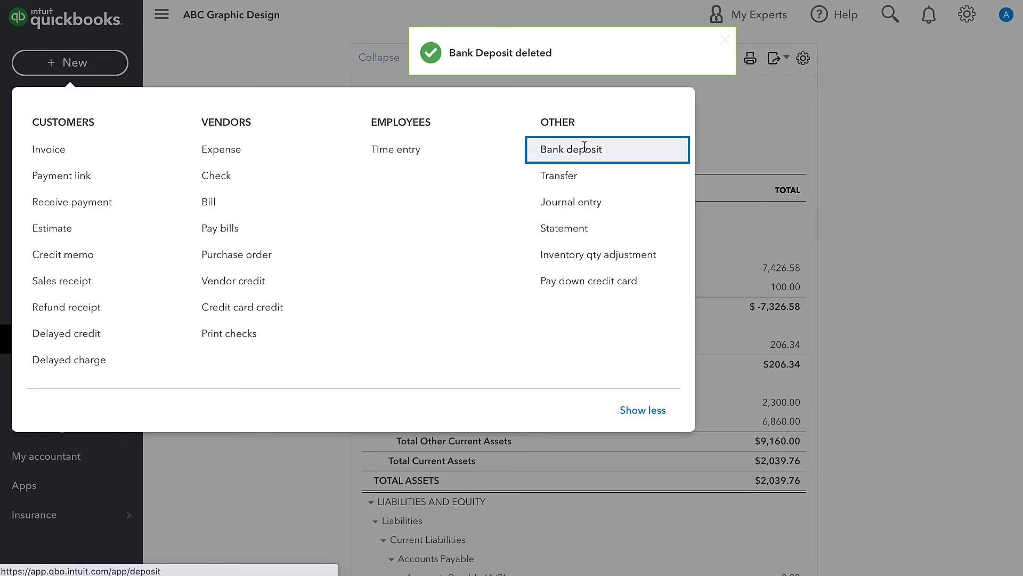
left_click(569, 149)
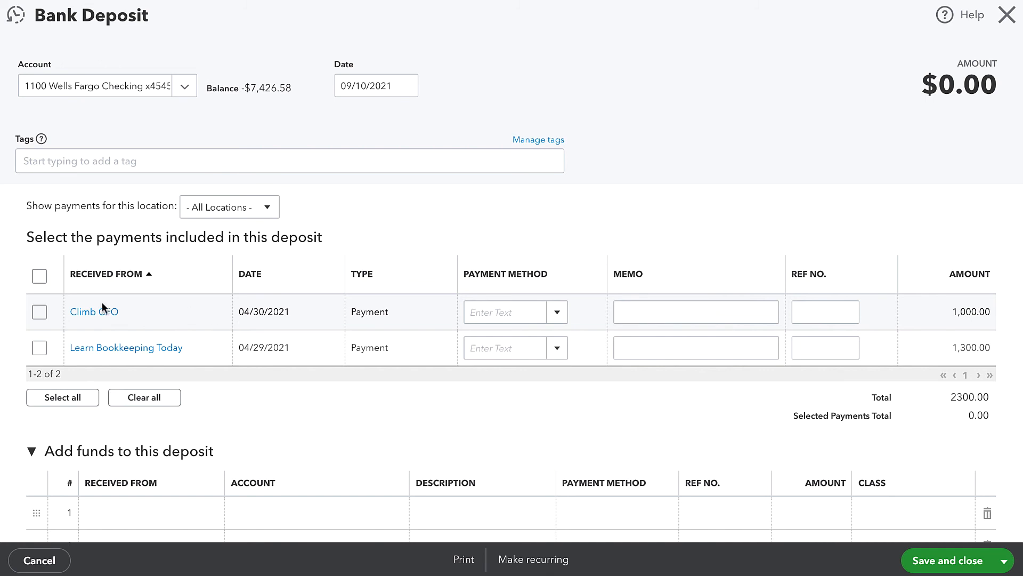
mouse_move(143, 317)
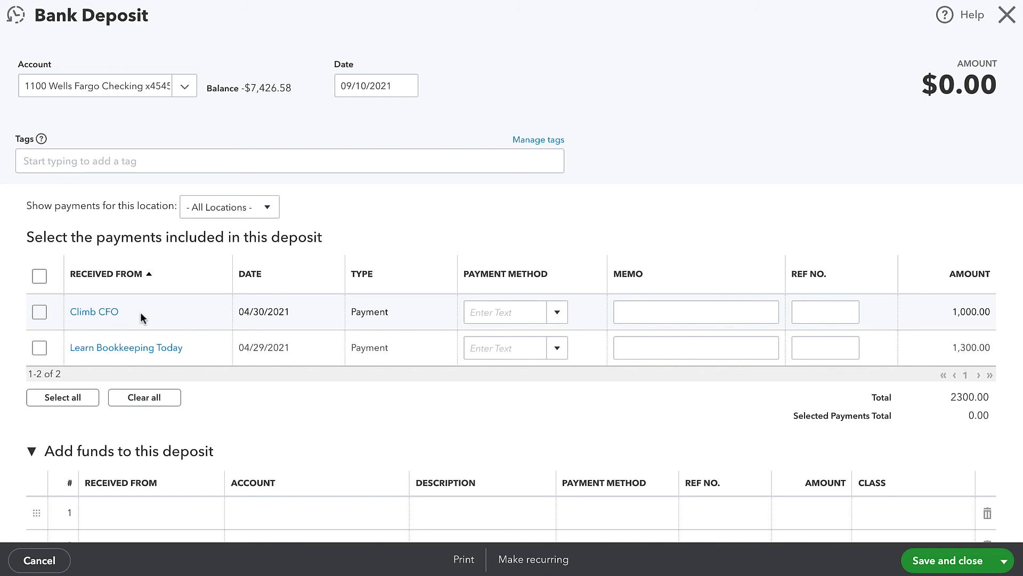
left_click_drag(241, 311, 389, 311)
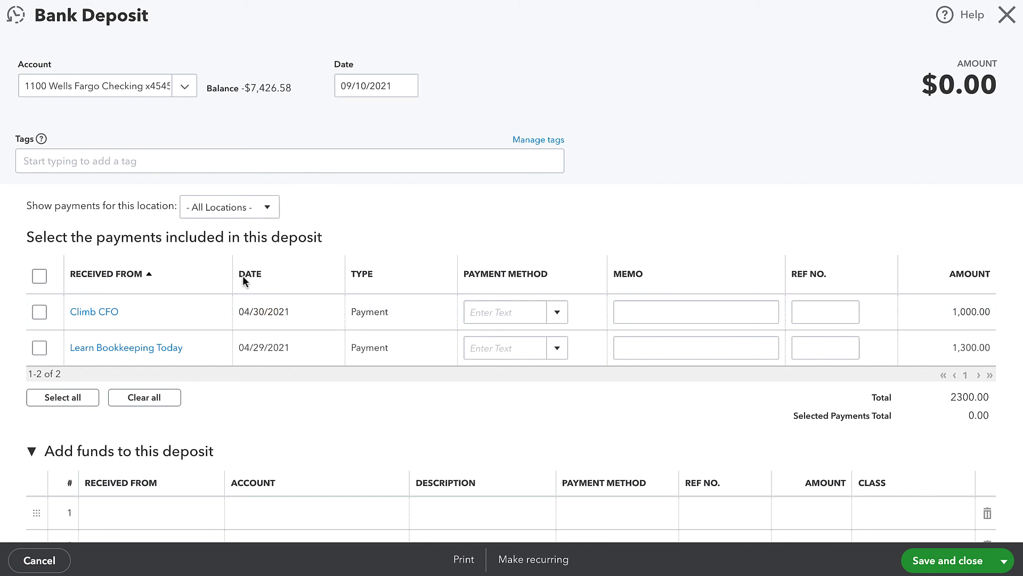
mouse_move(374, 134)
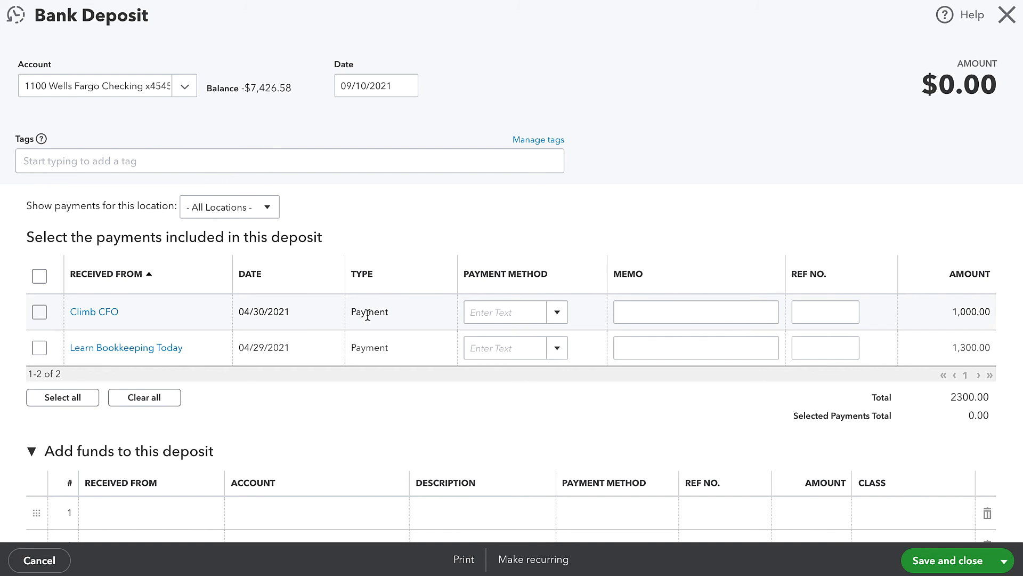
mouse_move(259, 310)
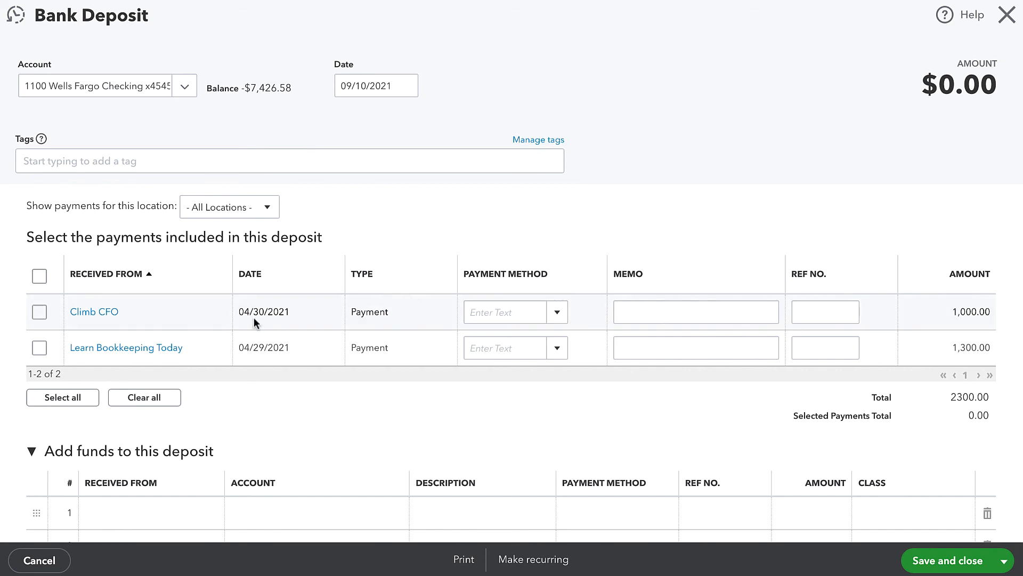
mouse_move(330, 330)
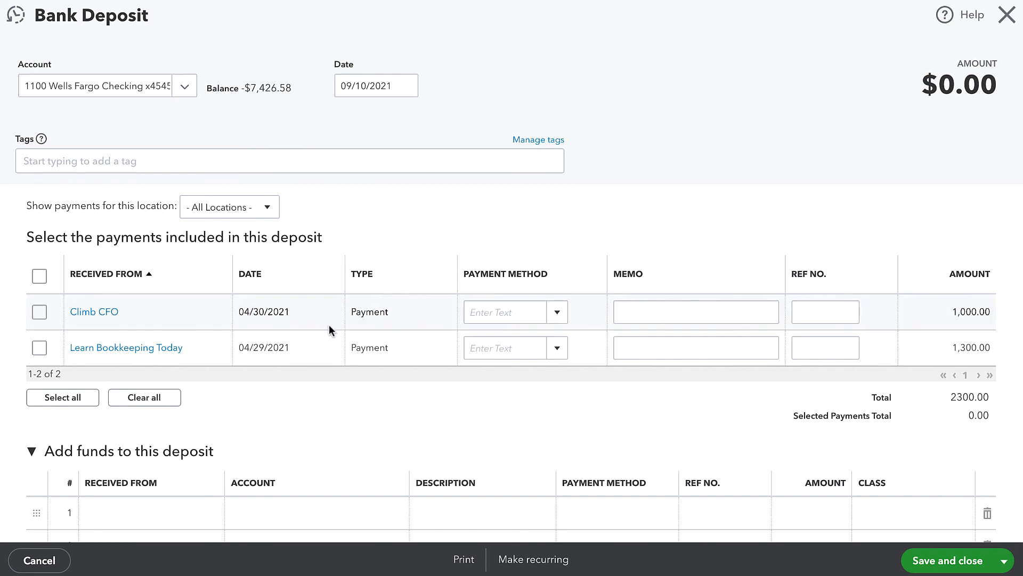
mouse_move(398, 319)
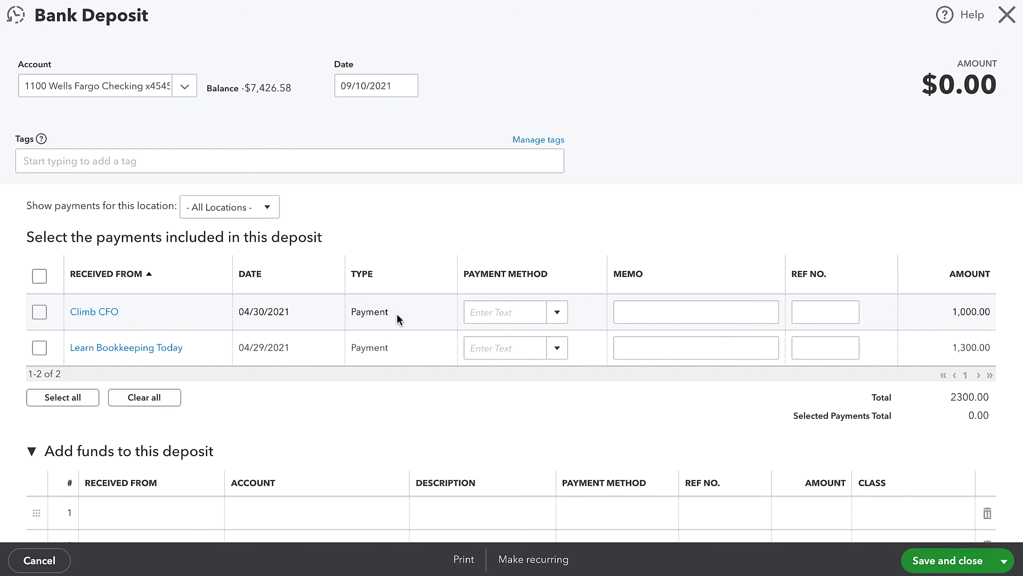